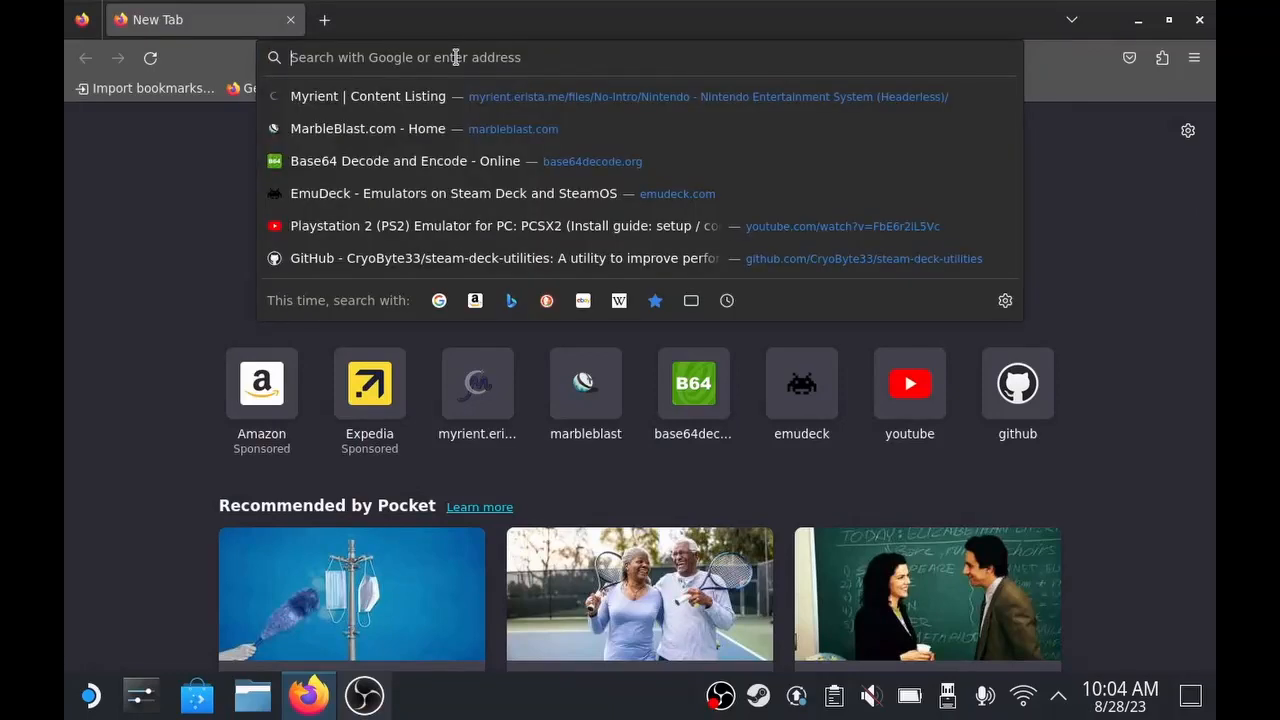
Navigate marbleblast.com to the Marble Blast Gold downloads and find Windows 1.4.1.
{"action": "left_click", "coordinate": [368, 128]}
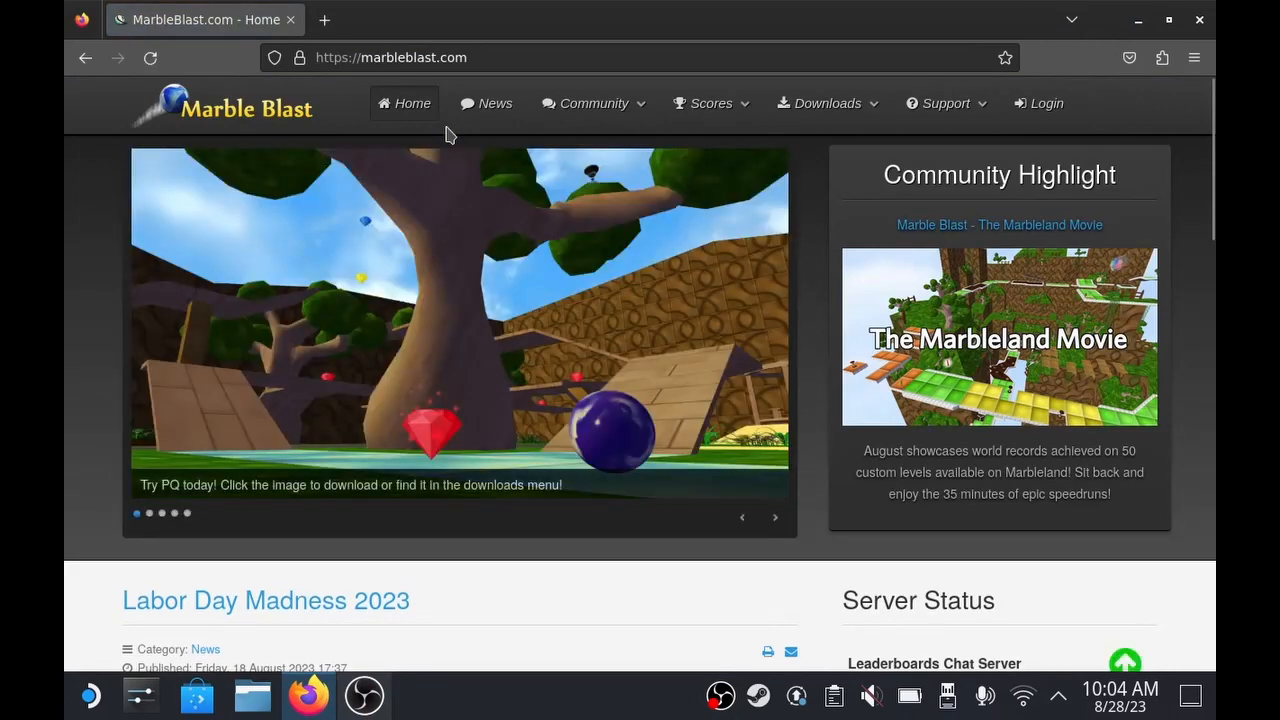
{"action": "left_click", "coordinate": [826, 104]}
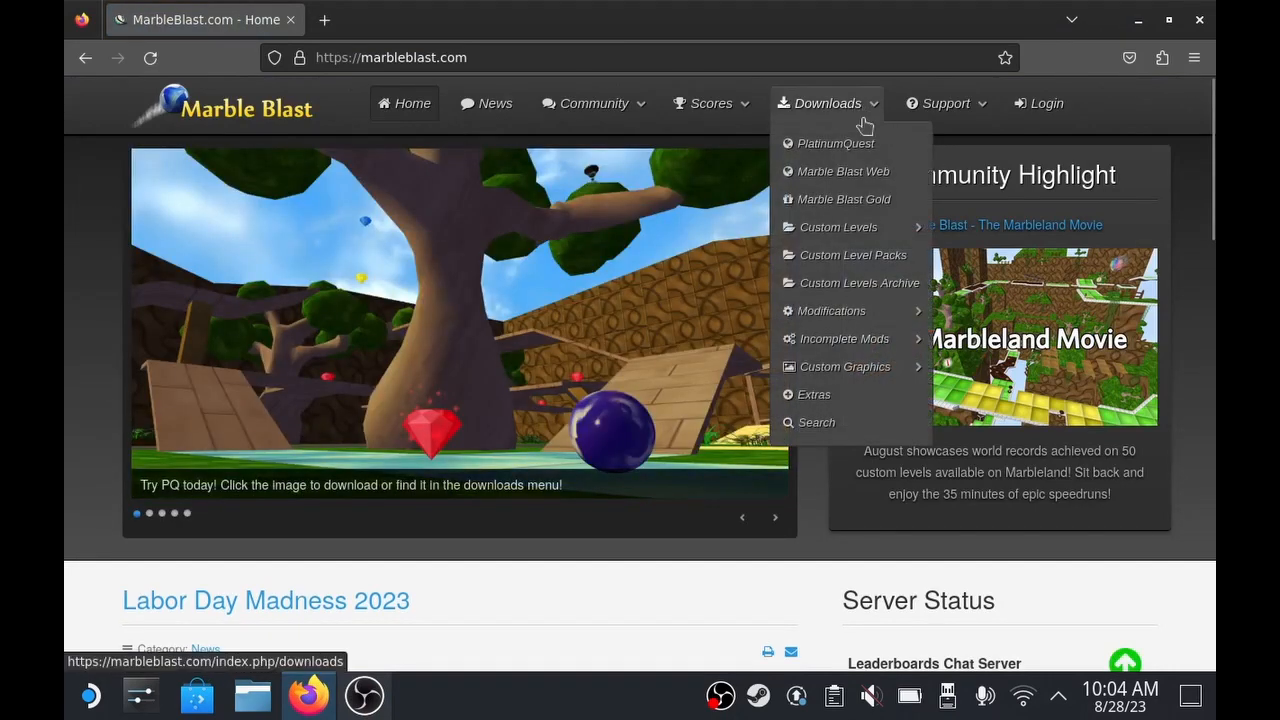
{"action": "mouse_move", "coordinate": [844, 200]}
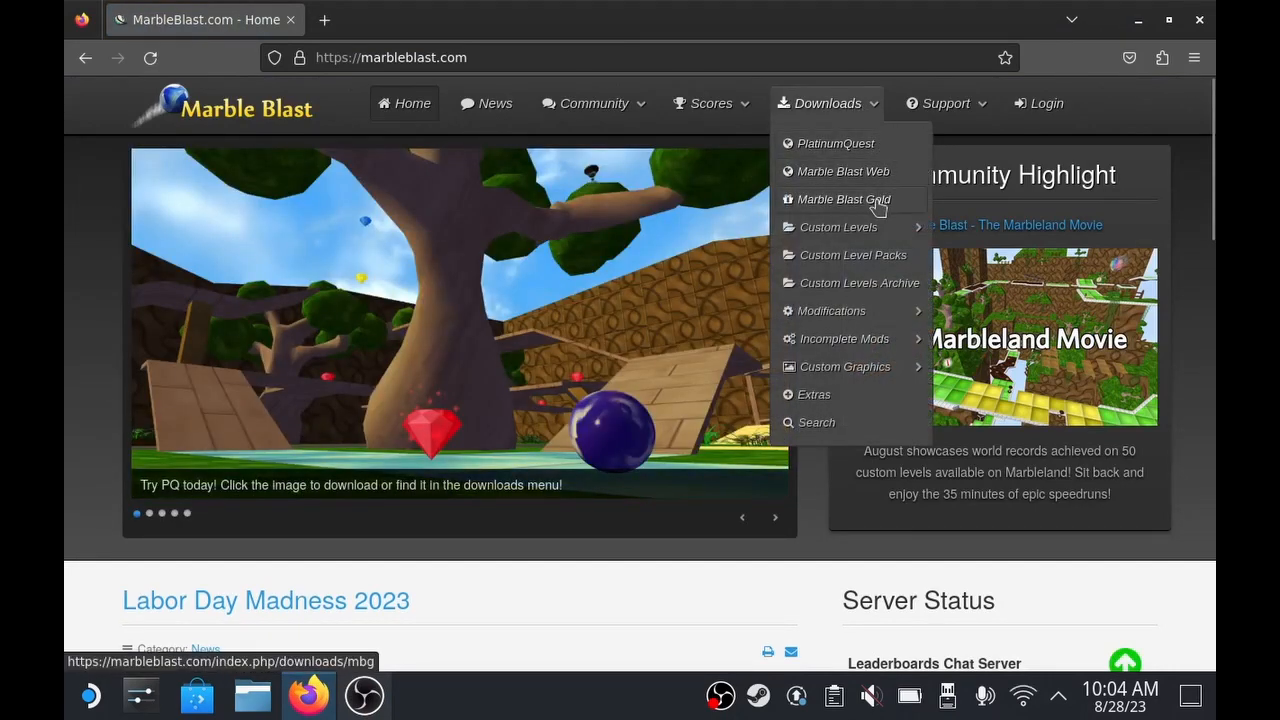
{"action": "left_click", "coordinate": [844, 200]}
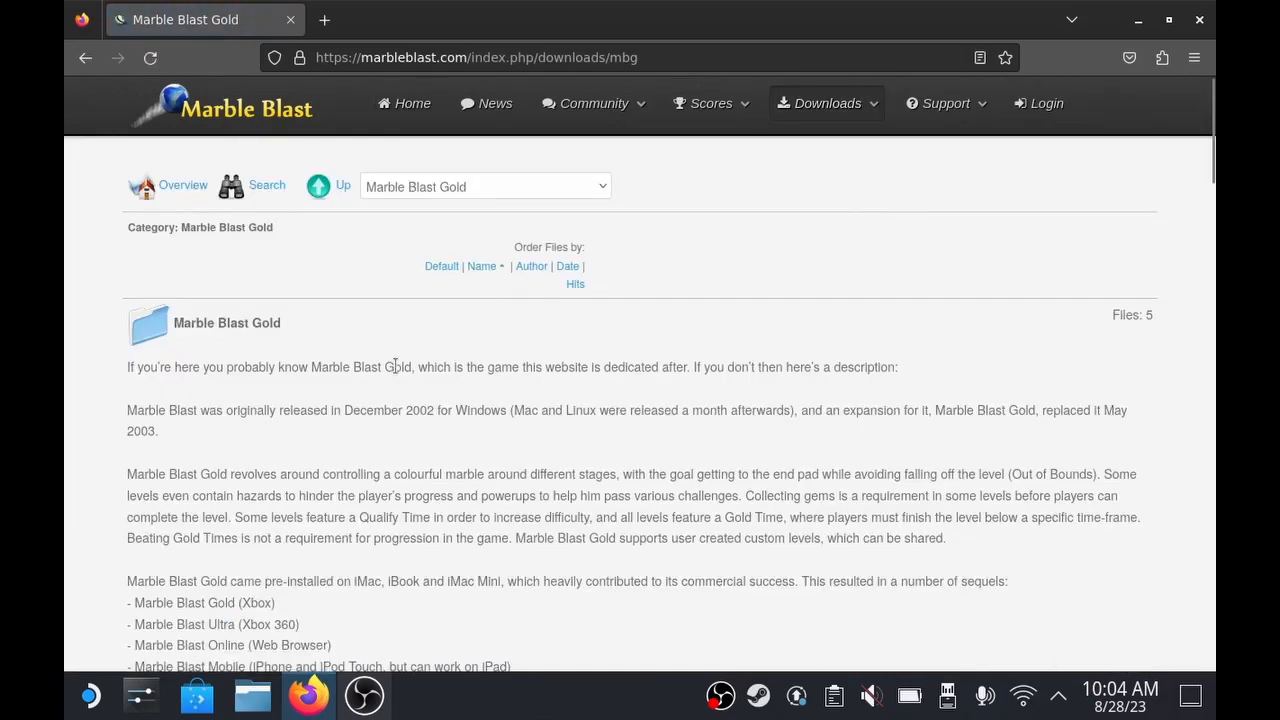
{"action": "scroll", "scroll_direction": "down", "scroll_amount": 3}
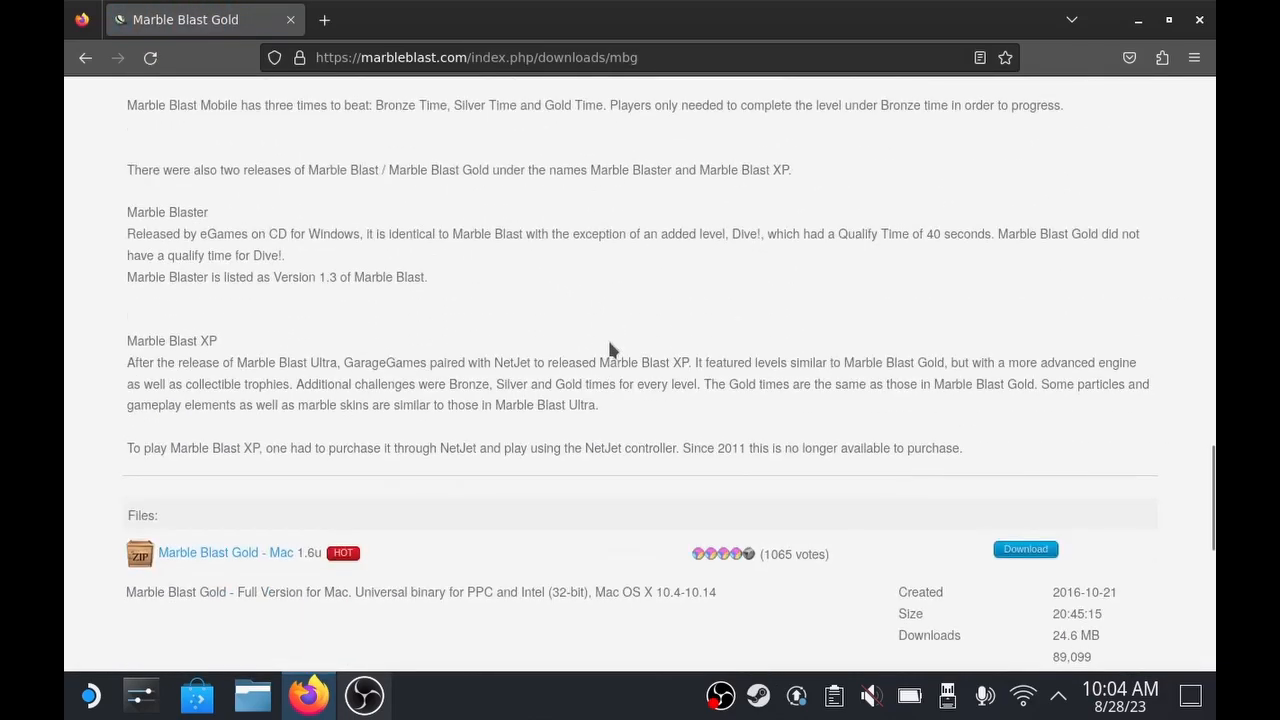
{"action": "scroll", "scroll_direction": "down", "scroll_amount": 3}
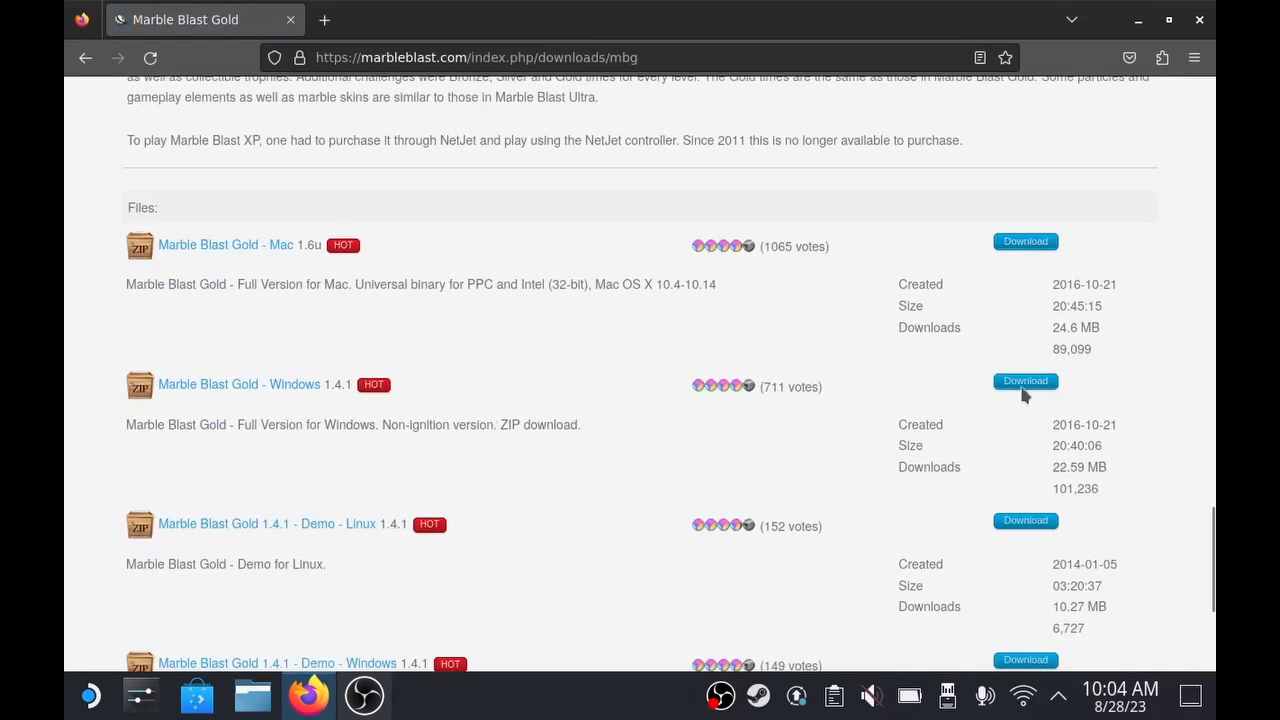
Download the Windows 1.4.1 full version zip and confirm it finished.
{"action": "left_click", "coordinate": [1024, 380]}
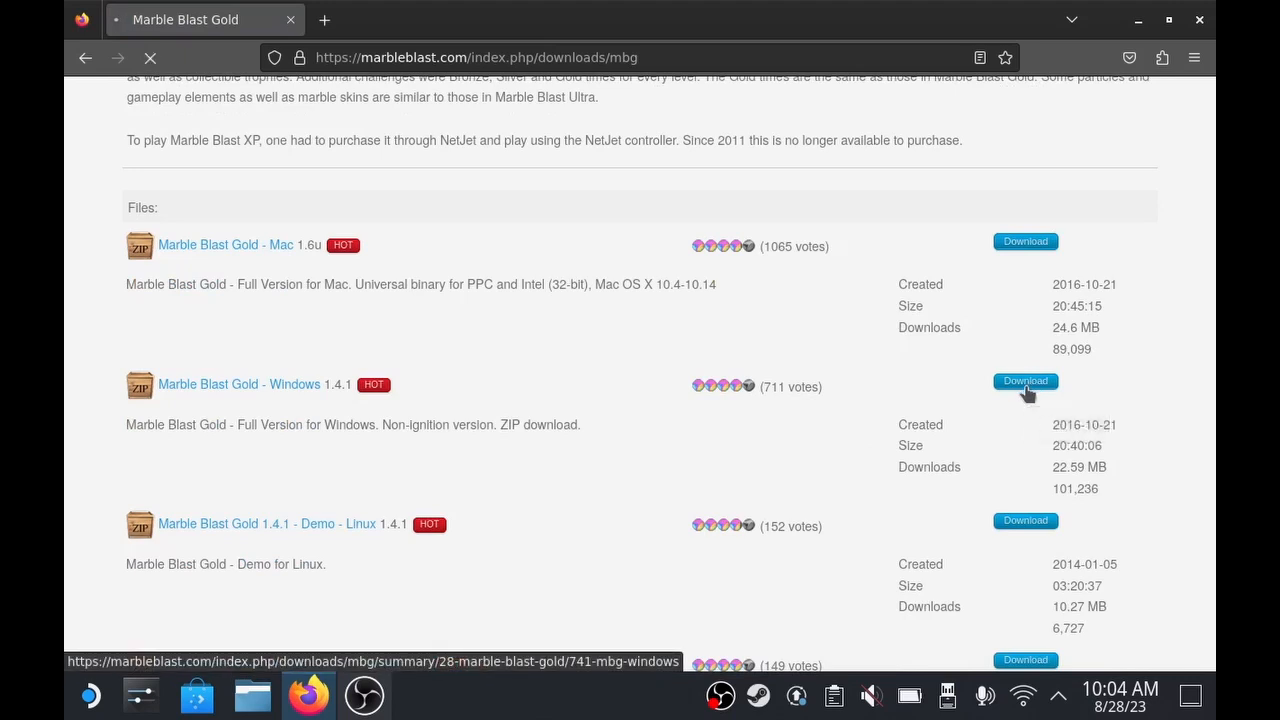
{"action": "left_click", "coordinate": [1024, 380]}
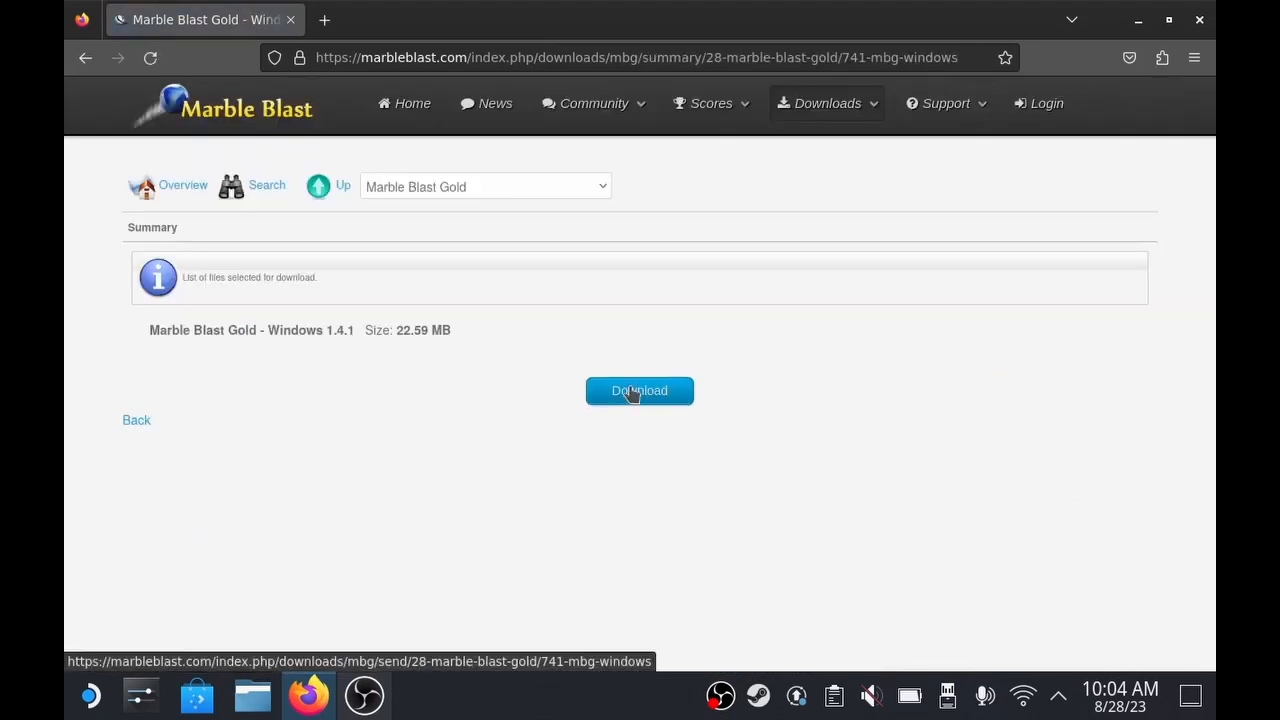
{"action": "left_click", "coordinate": [640, 390]}
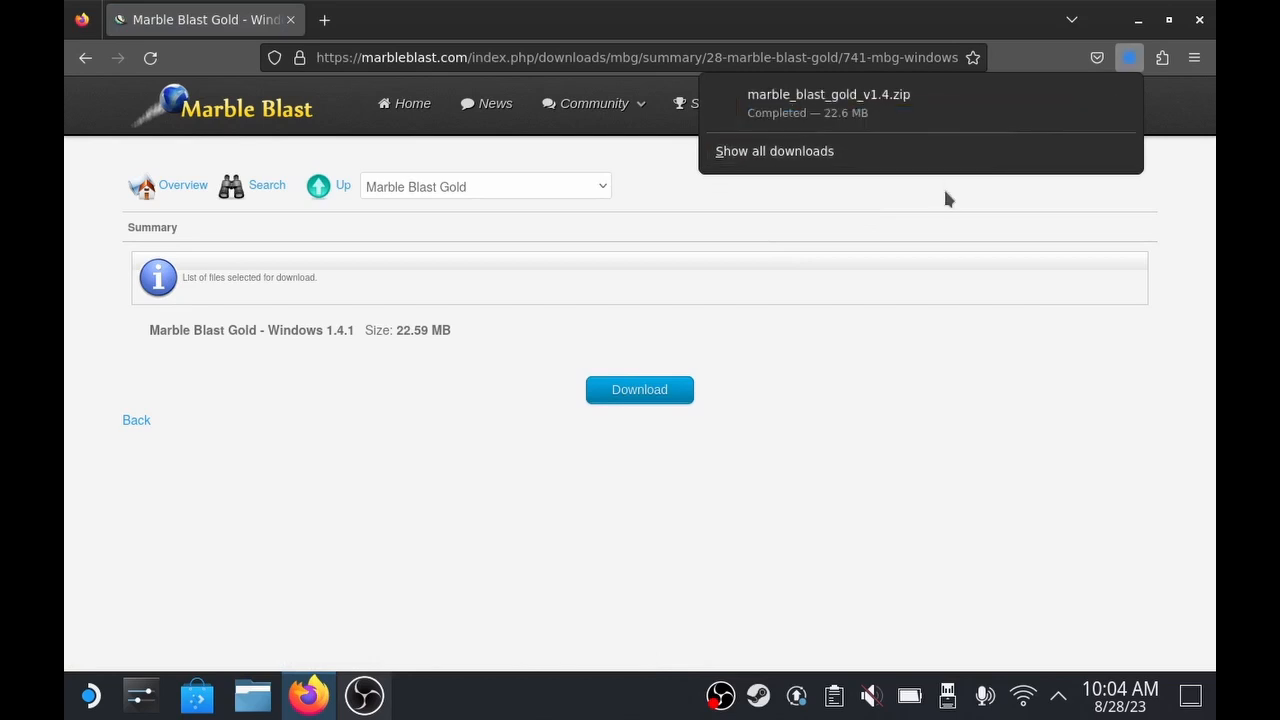
Extract the Marble Blast Gold zip in Downloads, leaving Marble_Blast_Gold_v1.4.exe.
{"action": "left_click", "coordinate": [1122, 112]}
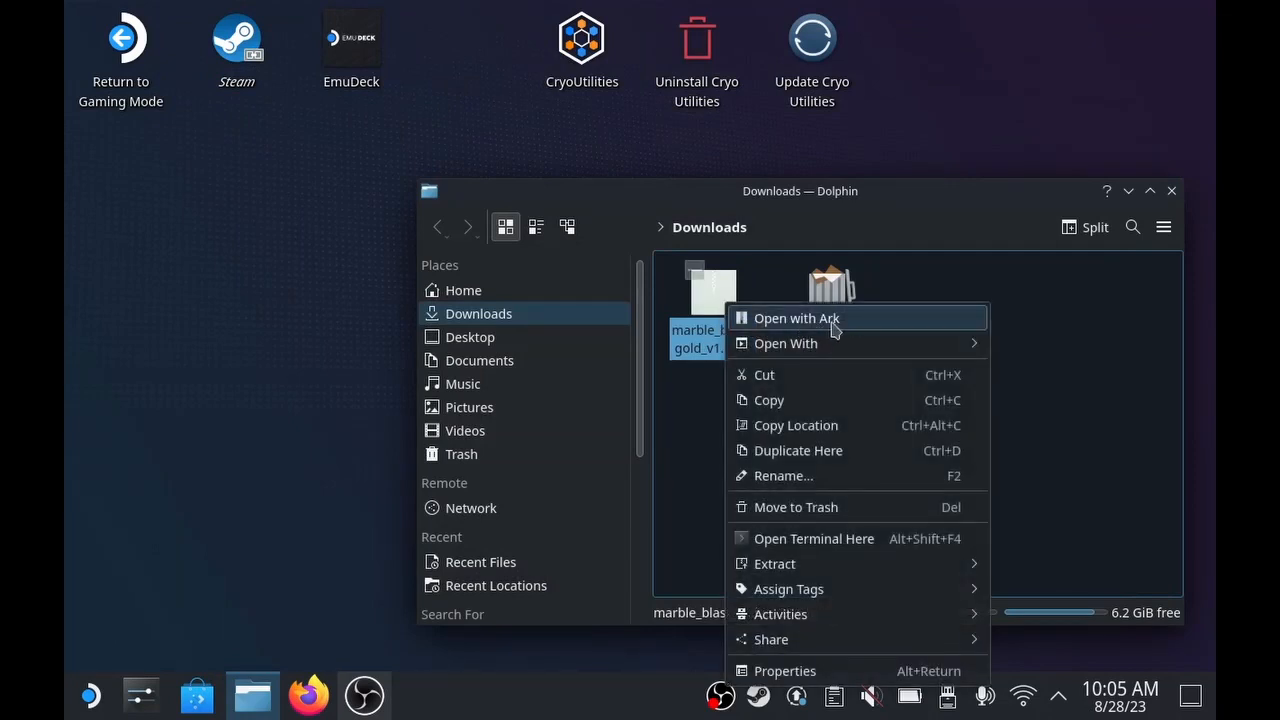
{"action": "mouse_move", "coordinate": [880, 564]}
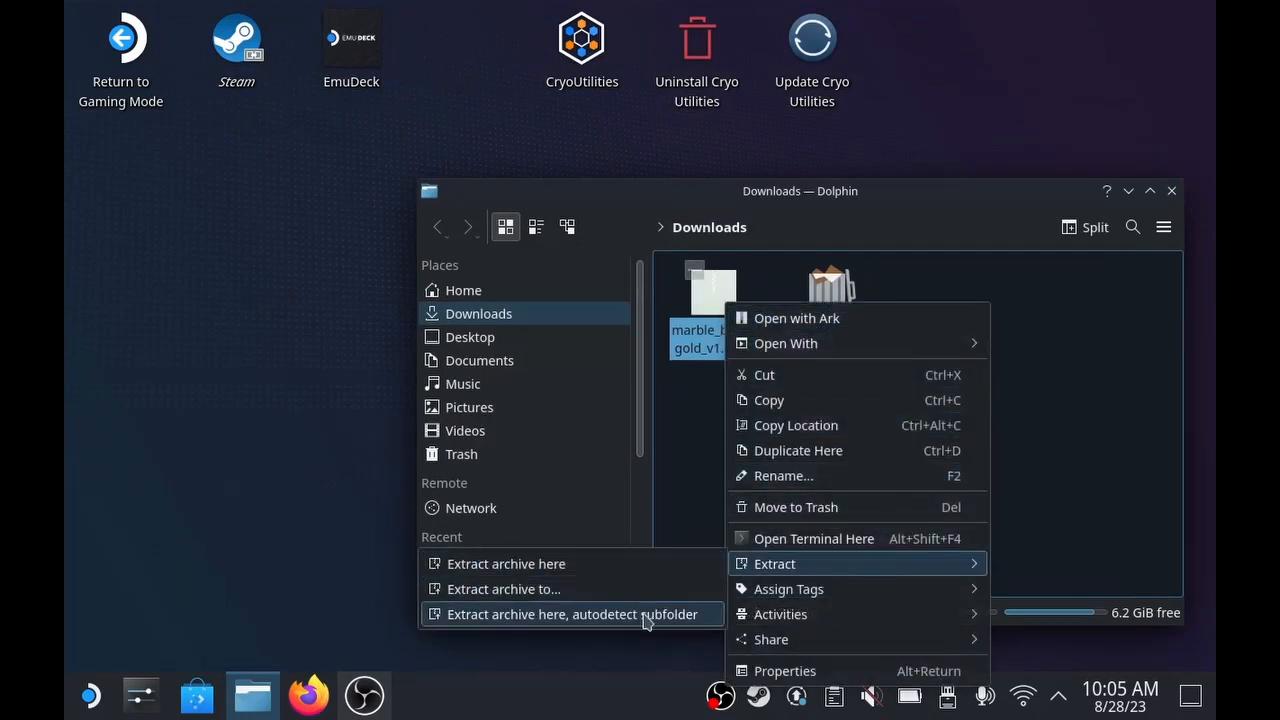
{"action": "left_click", "coordinate": [570, 614]}
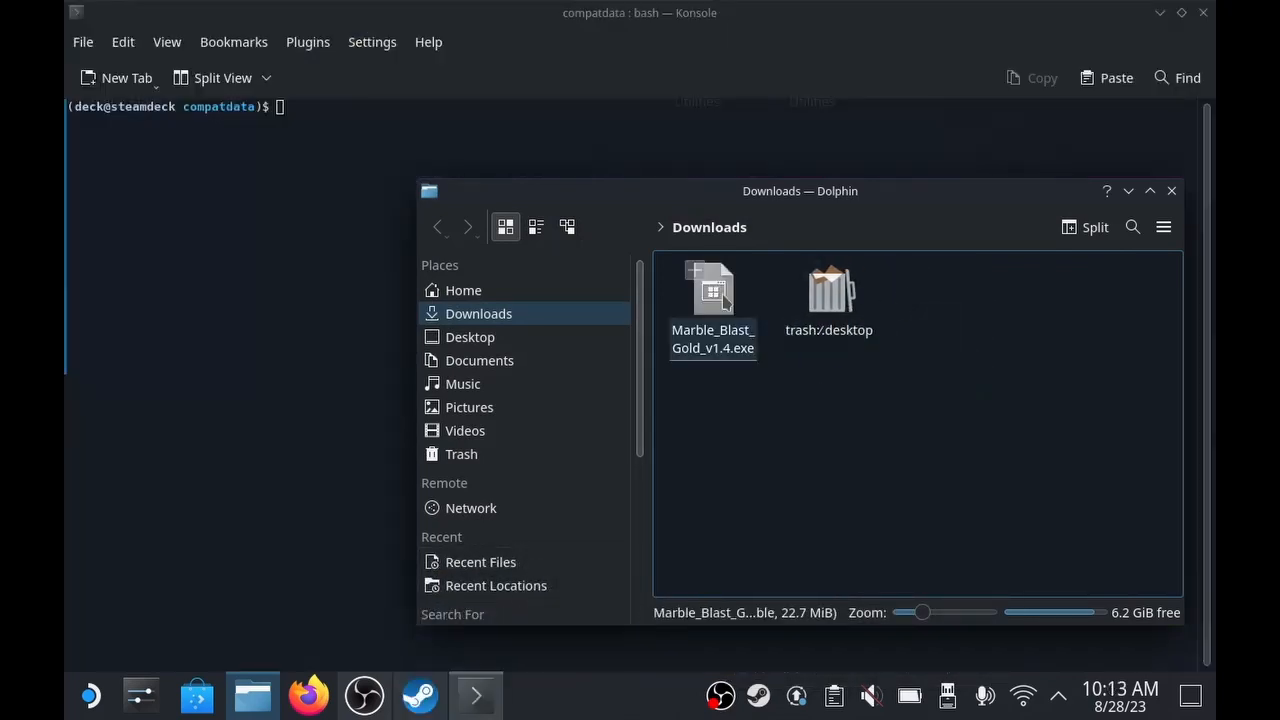
Add Marble_Blast_Gold_v1.4.exe from Downloads to the Steam library as a non-Steam game.
{"action": "right_click", "coordinate": [712, 300]}
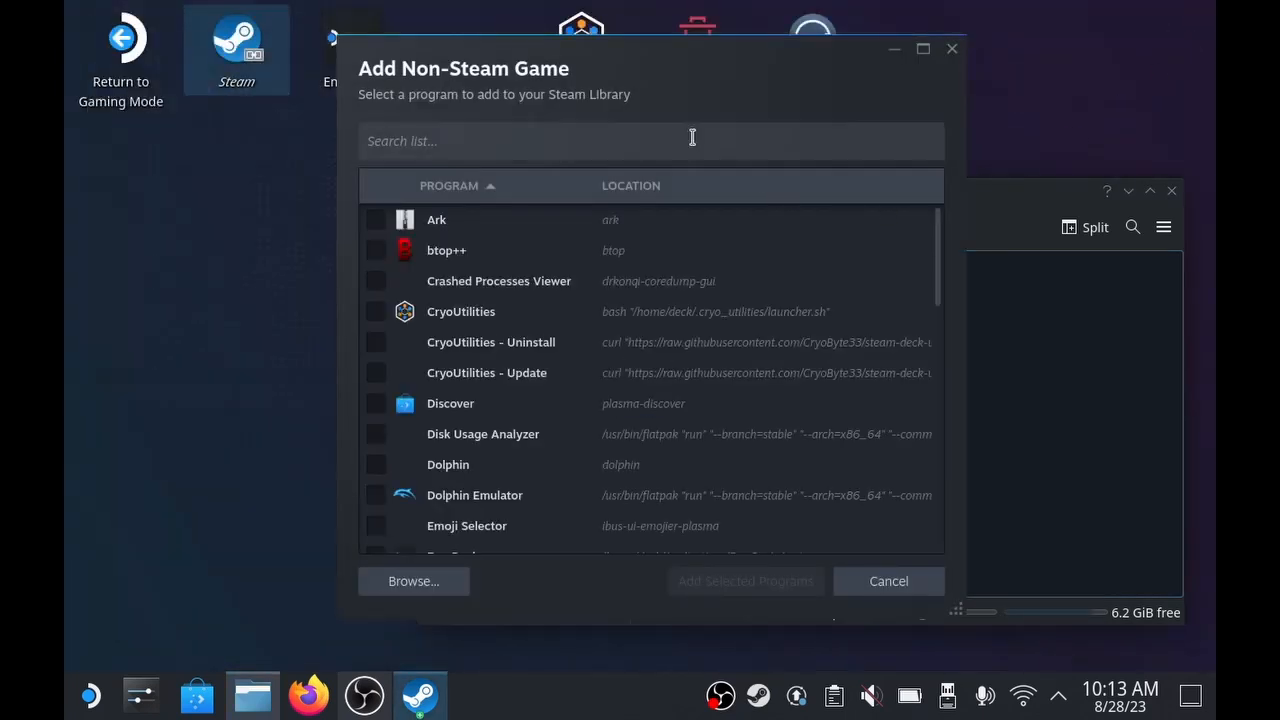
{"action": "left_click", "coordinate": [412, 580]}
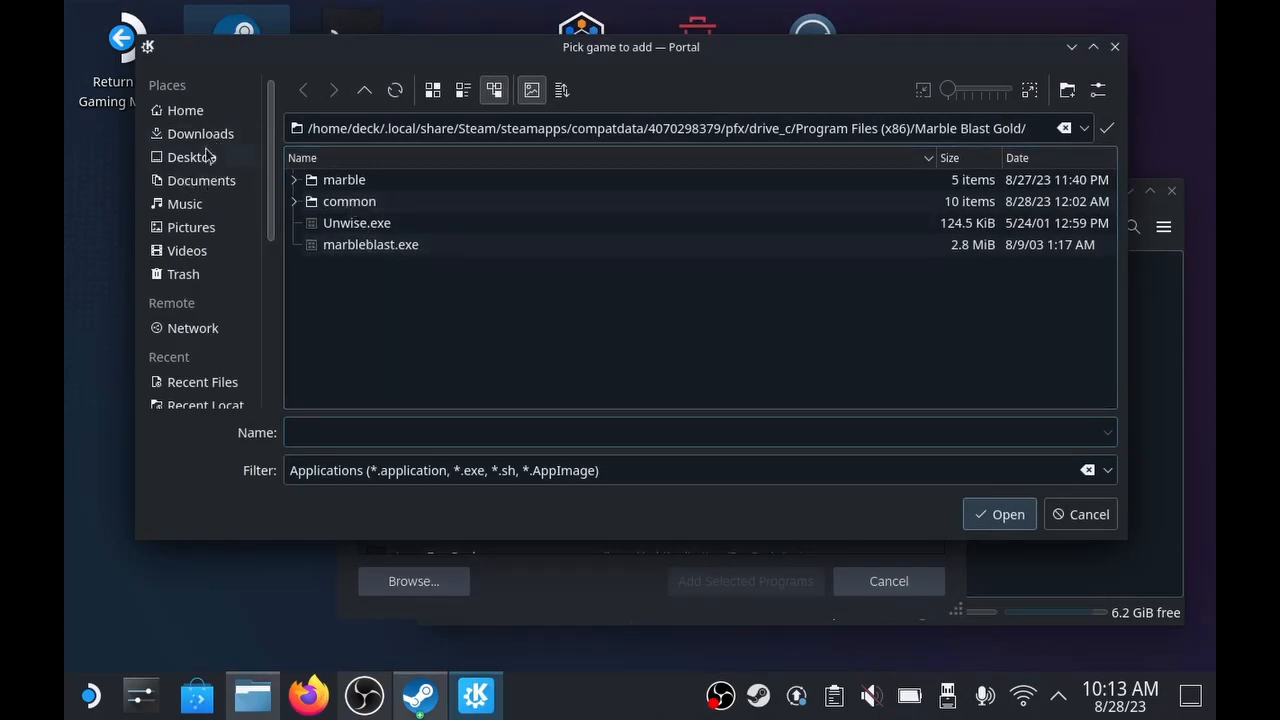
{"action": "left_click", "coordinate": [200, 132]}
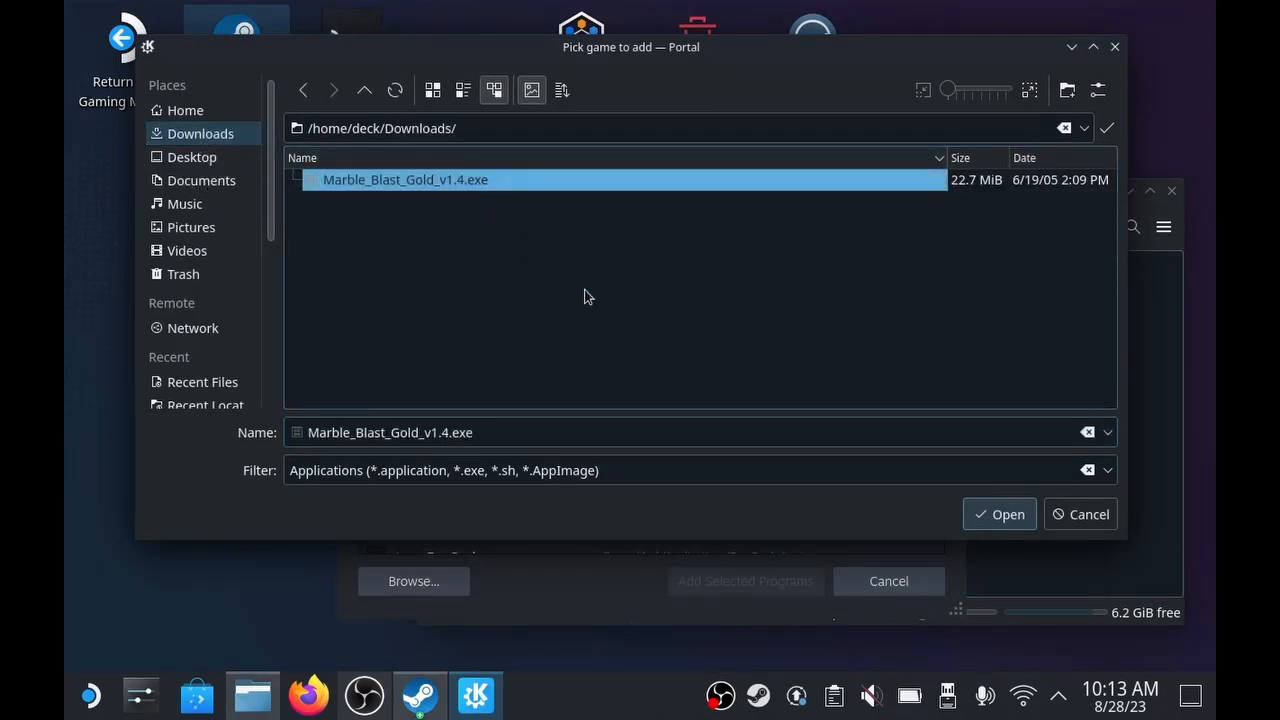
{"action": "left_click", "coordinate": [998, 512]}
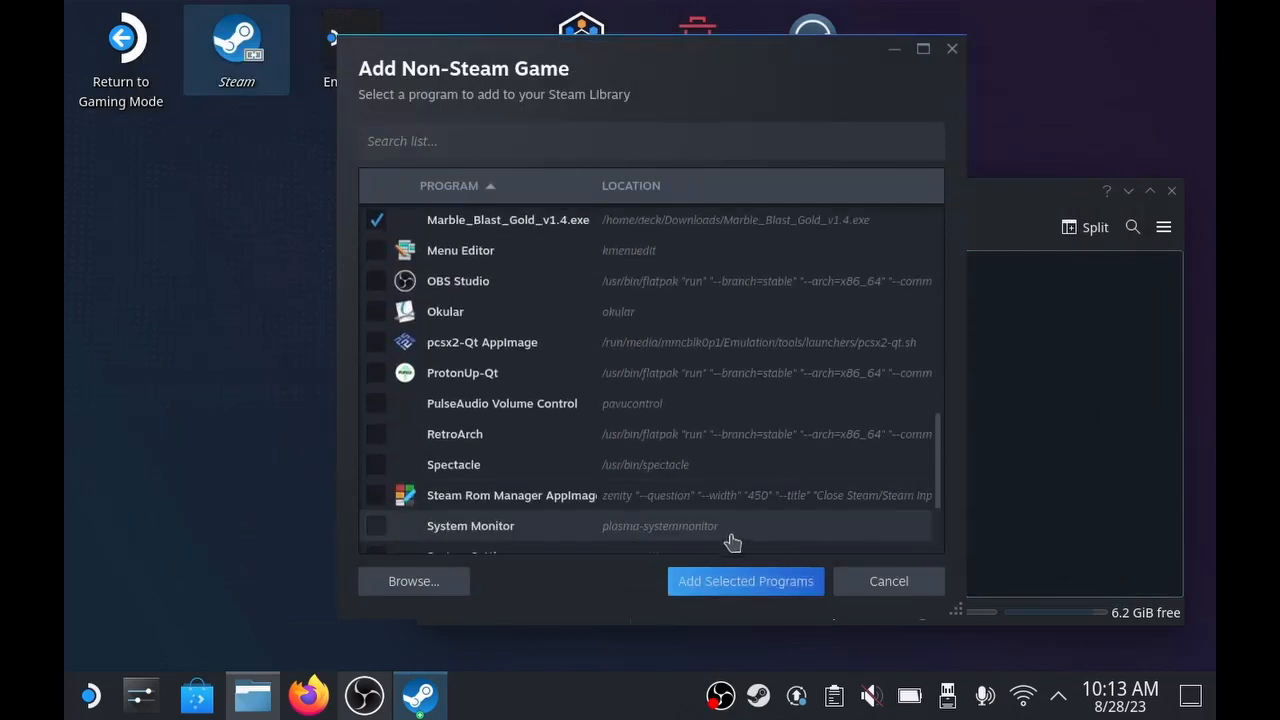
{"action": "mouse_move", "coordinate": [744, 580]}
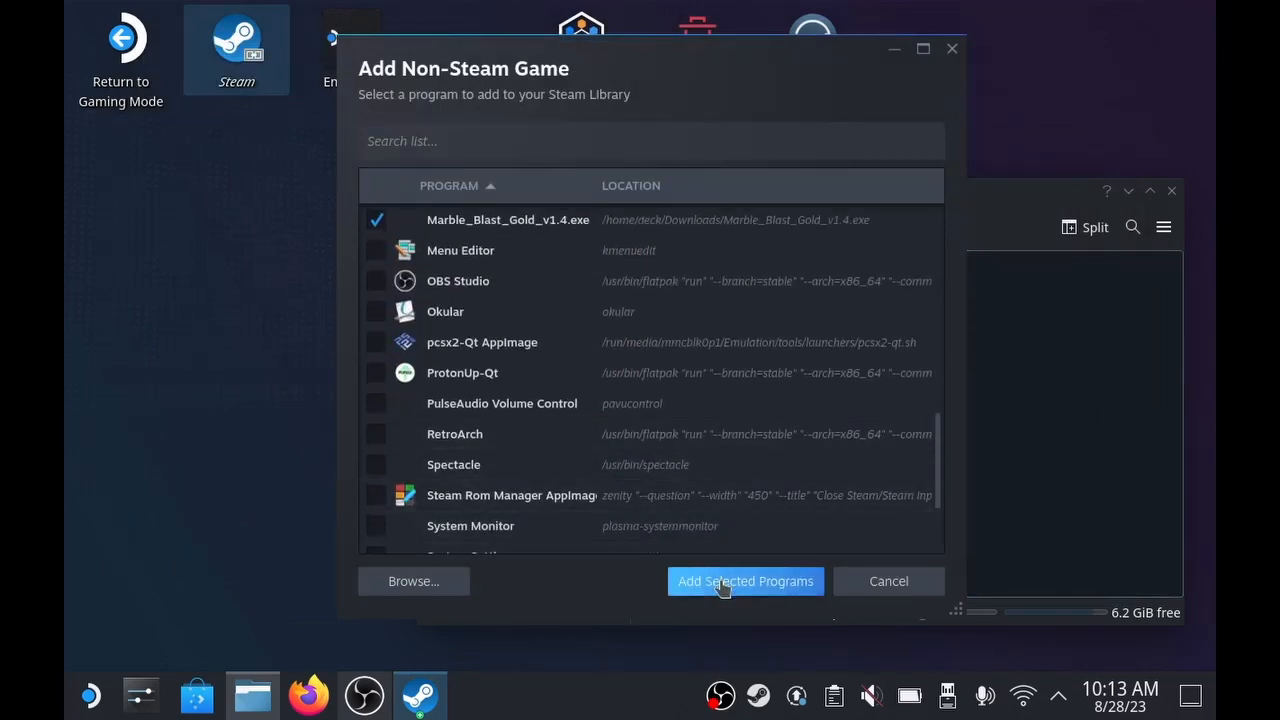
{"action": "left_click", "coordinate": [744, 580]}
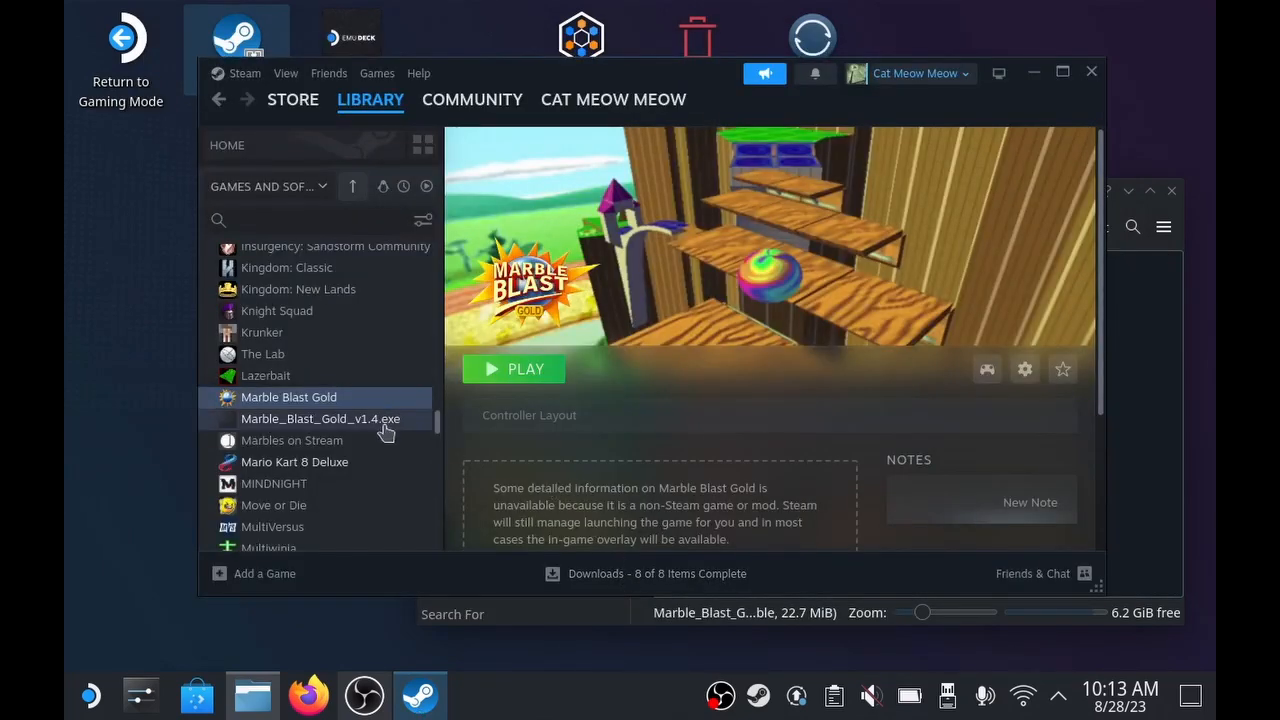
In the shortcut's Compatibility properties, force a specific Steam Play compatibility tool.
{"action": "left_click", "coordinate": [320, 418]}
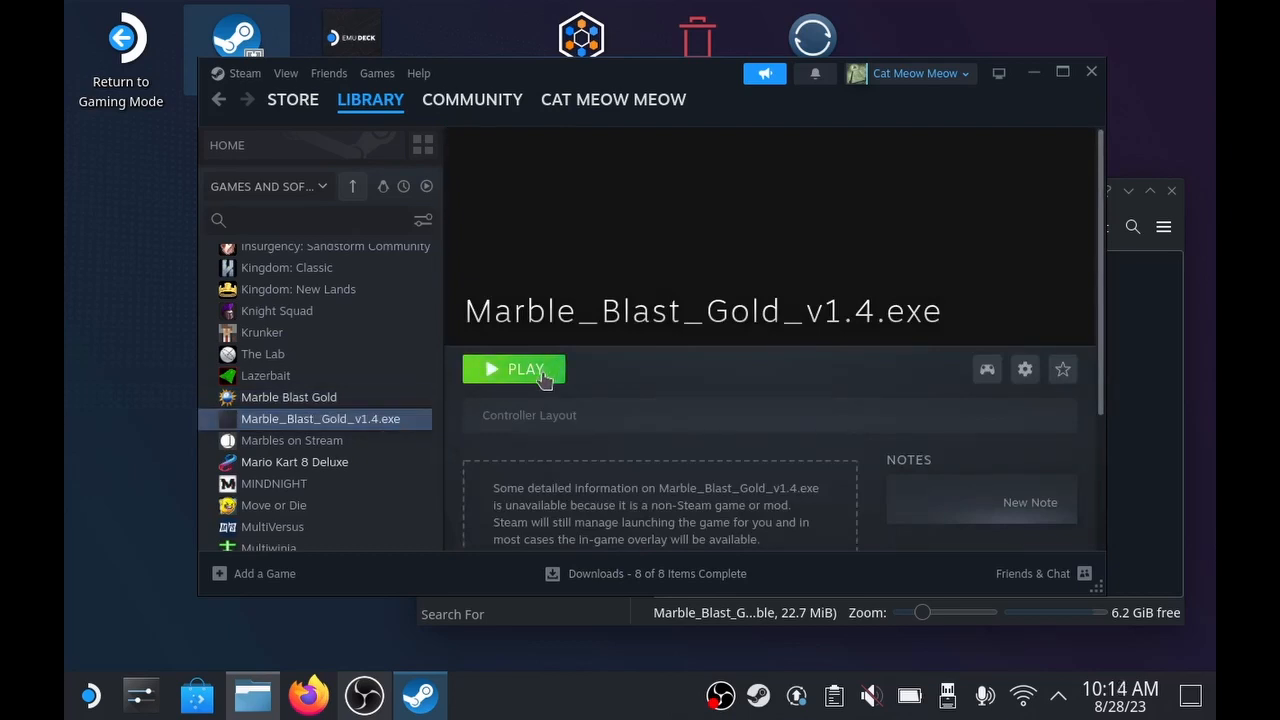
{"action": "left_click", "coordinate": [1024, 368]}
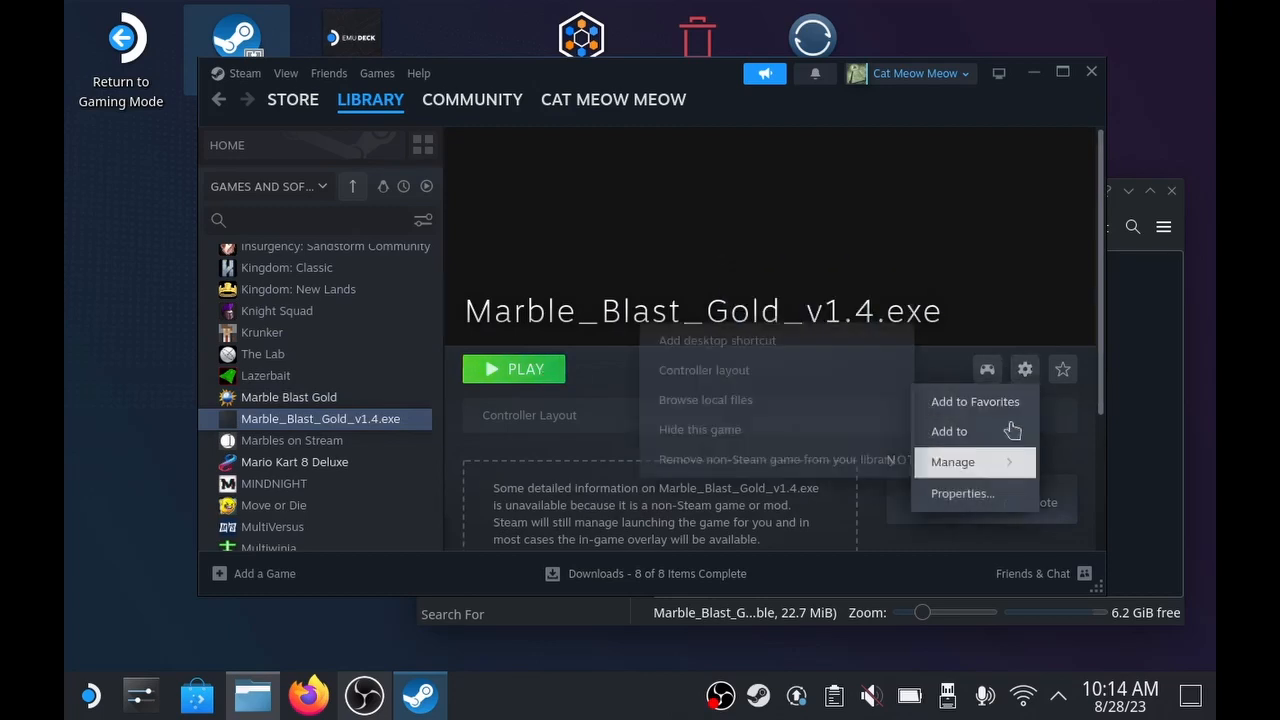
{"action": "left_click", "coordinate": [960, 492]}
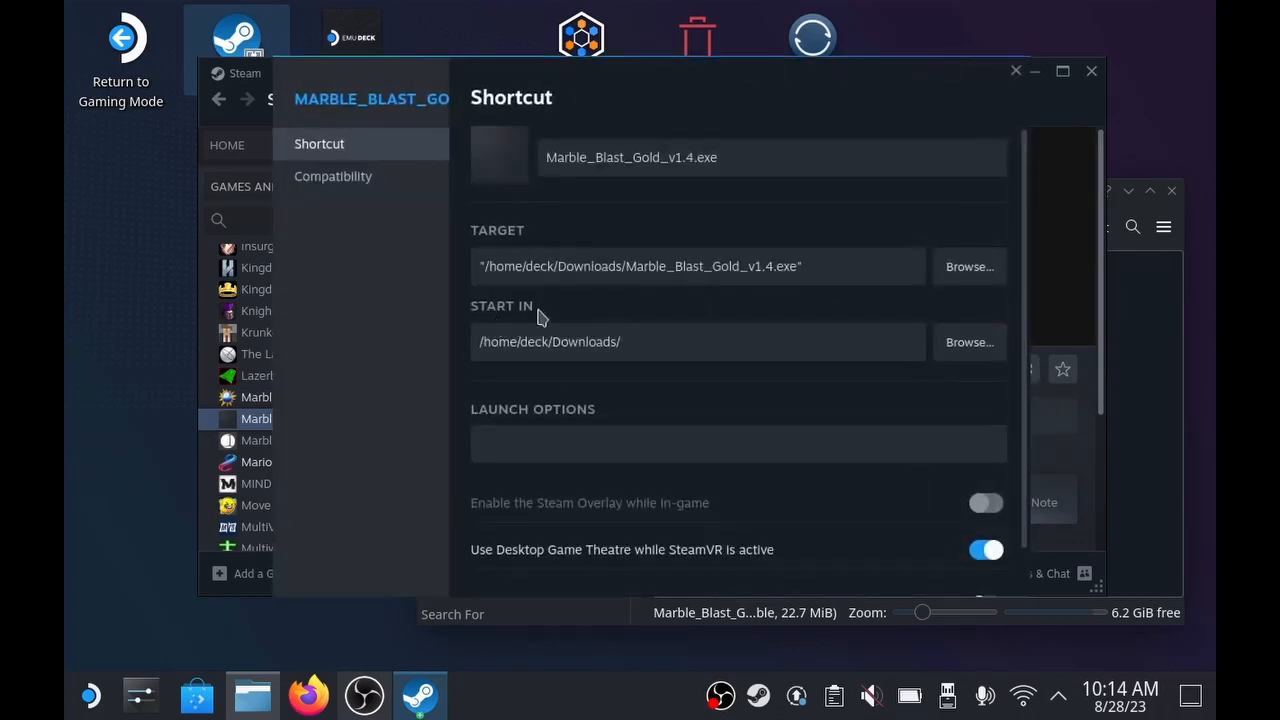
{"action": "left_click", "coordinate": [332, 176]}
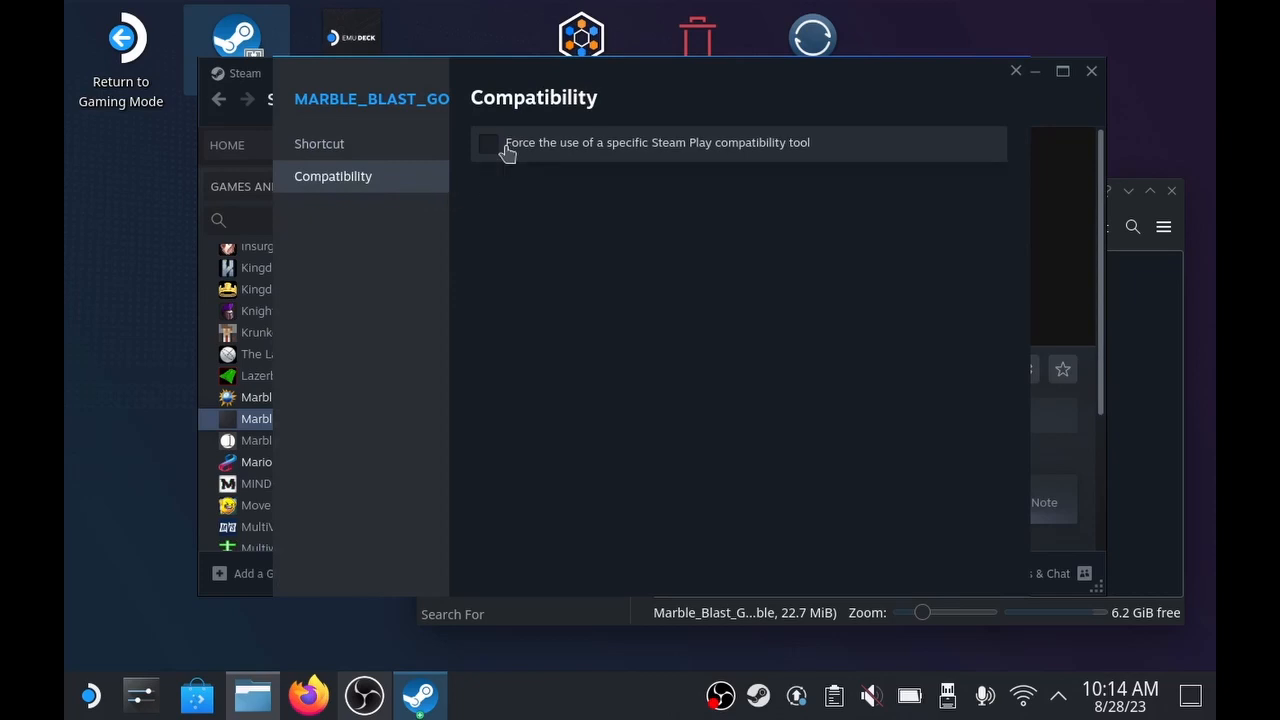
{"action": "left_click", "coordinate": [488, 142]}
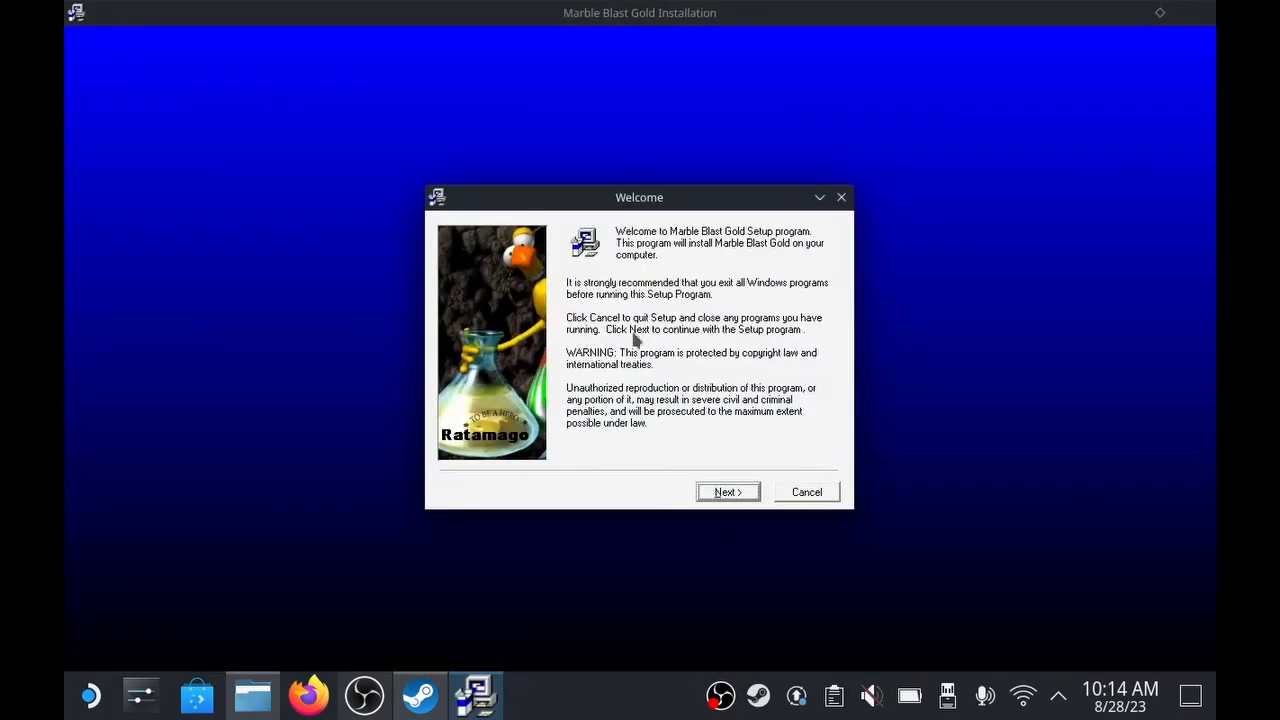
Run through the Marble Blast Gold setup with default program group and finish installation.
{"action": "left_click", "coordinate": [728, 492]}
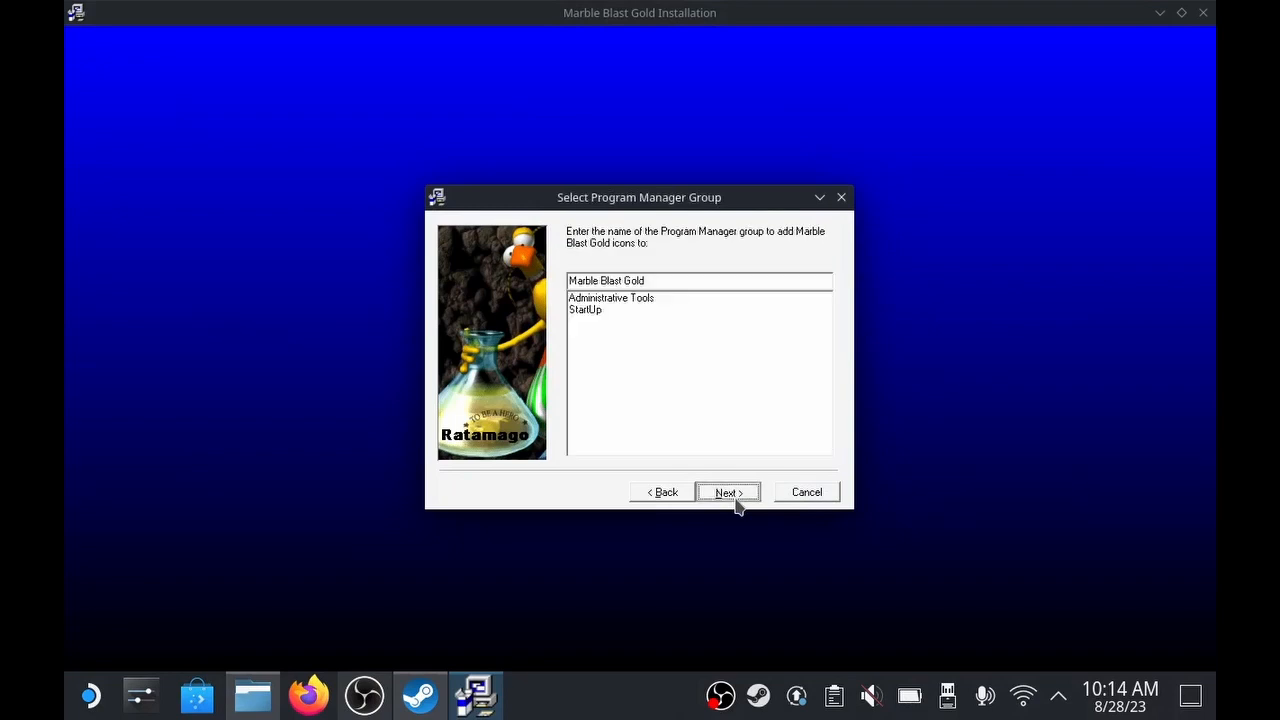
{"action": "left_click", "coordinate": [728, 492]}
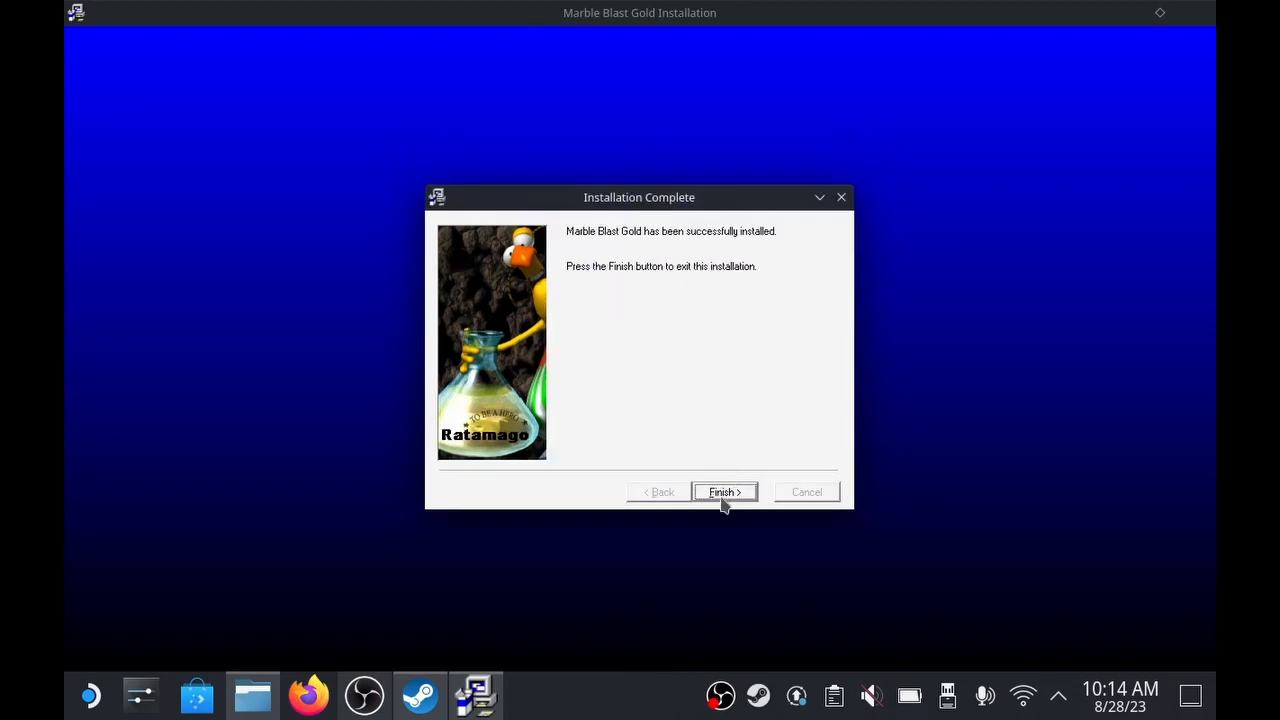
{"action": "left_click", "coordinate": [724, 492]}
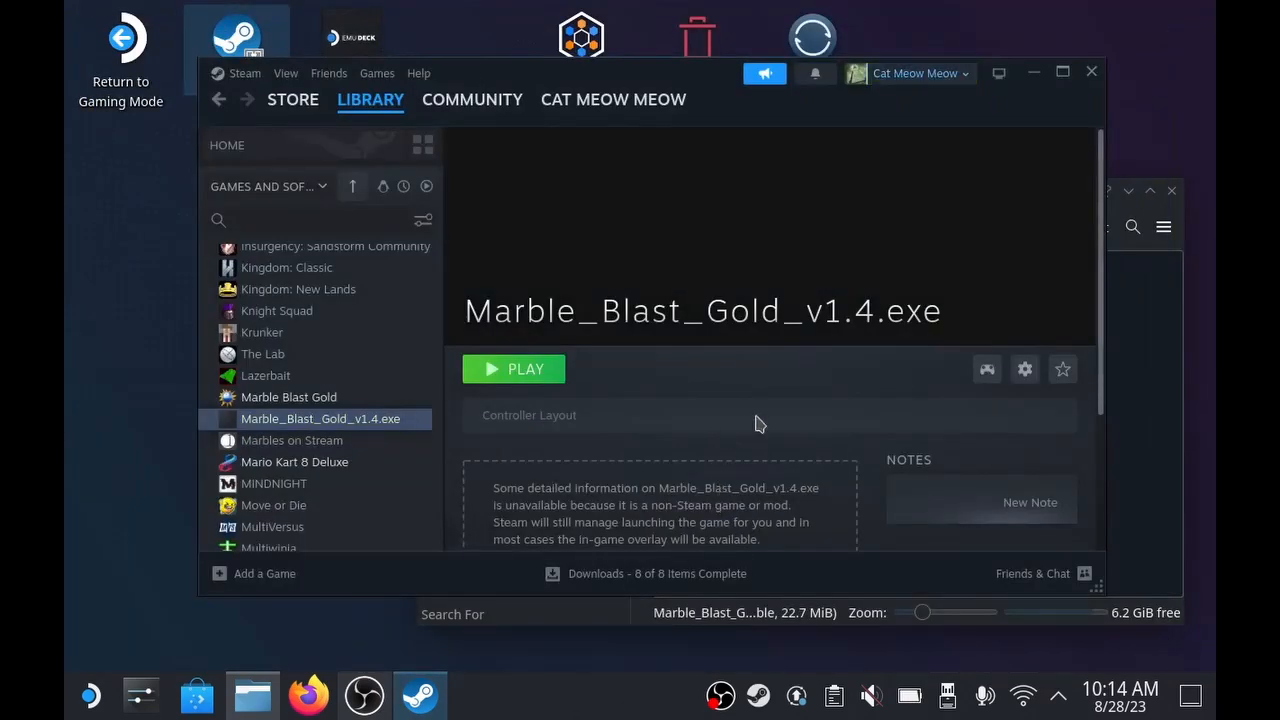
{"action": "mouse_move", "coordinate": [576, 572]}
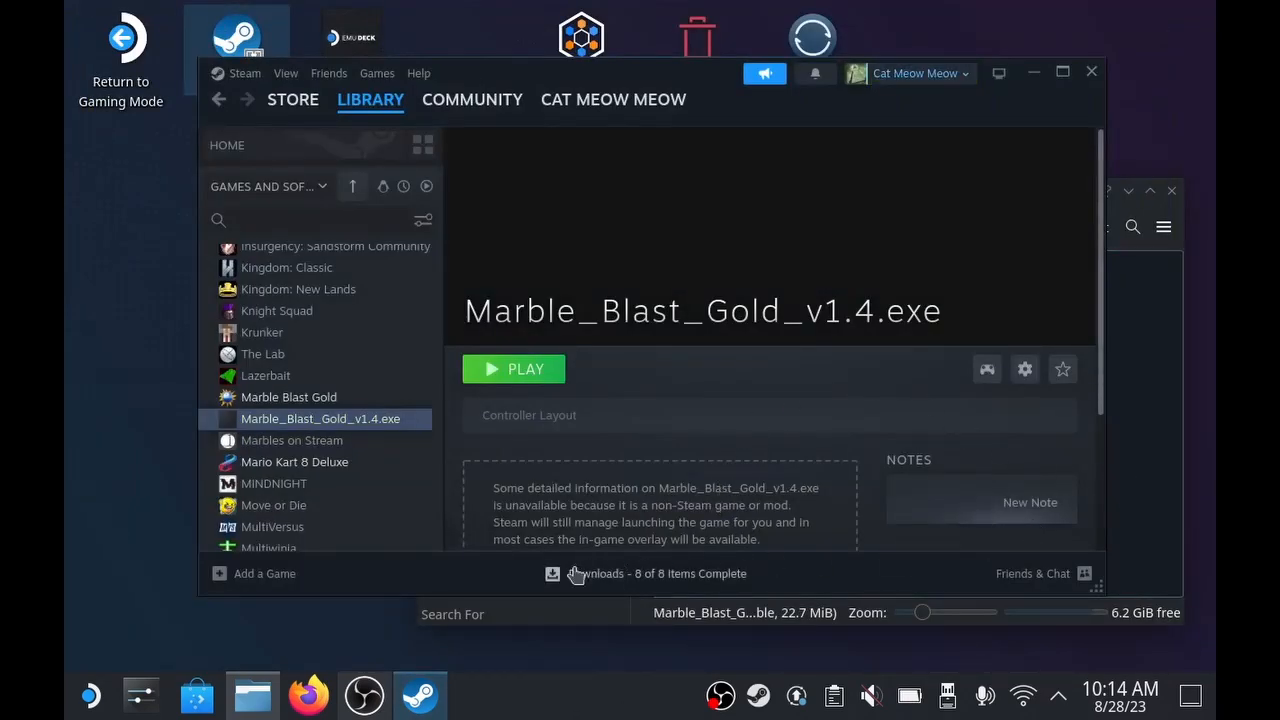
{"action": "mouse_move", "coordinate": [612, 624]}
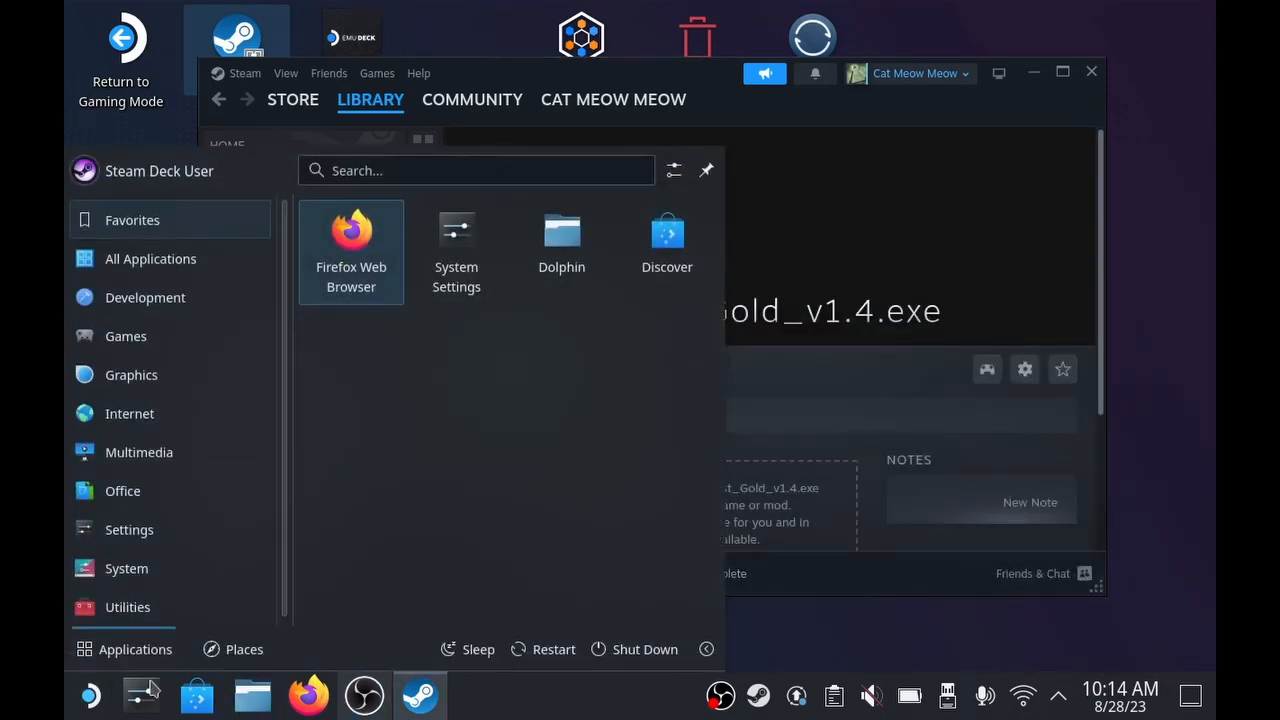
Launch Konsole from the application launcher by searching 'kon'.
{"action": "type", "text": "kon"}
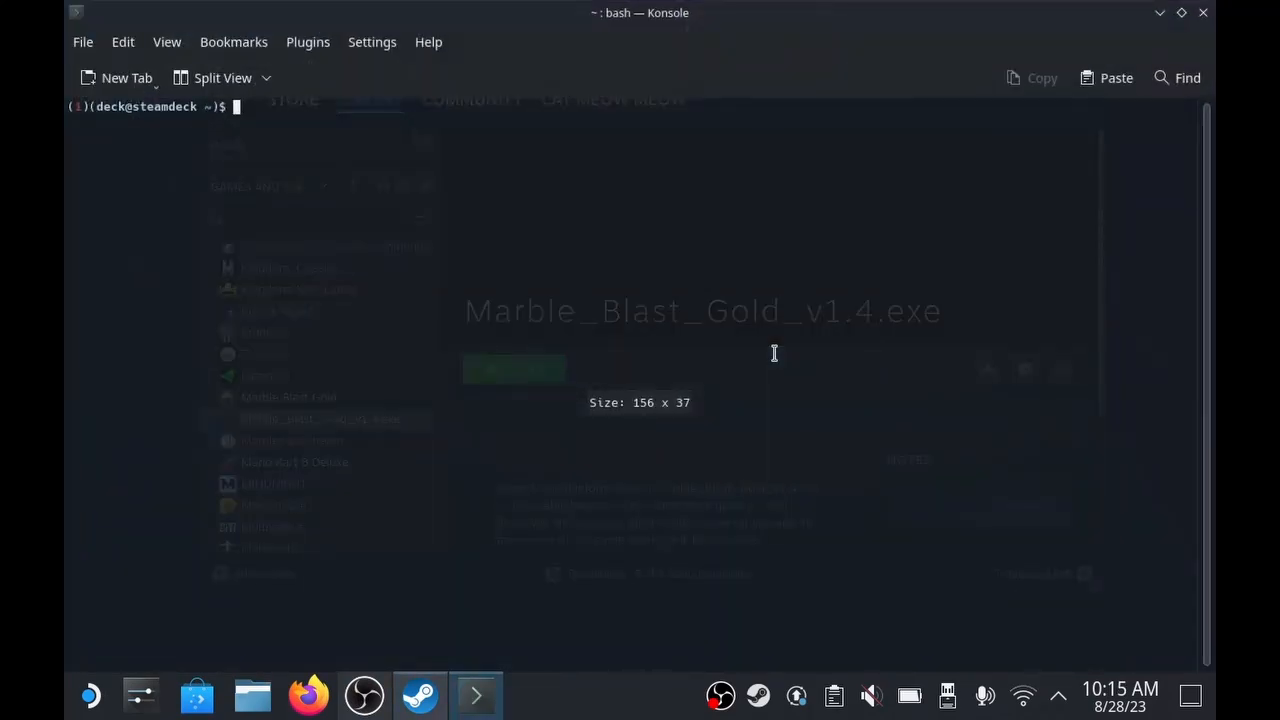
Change directory to .local/share/Steam/steamapps/compatdata in Konsole.
{"action": "type", "text": "cd ./4070298379"}
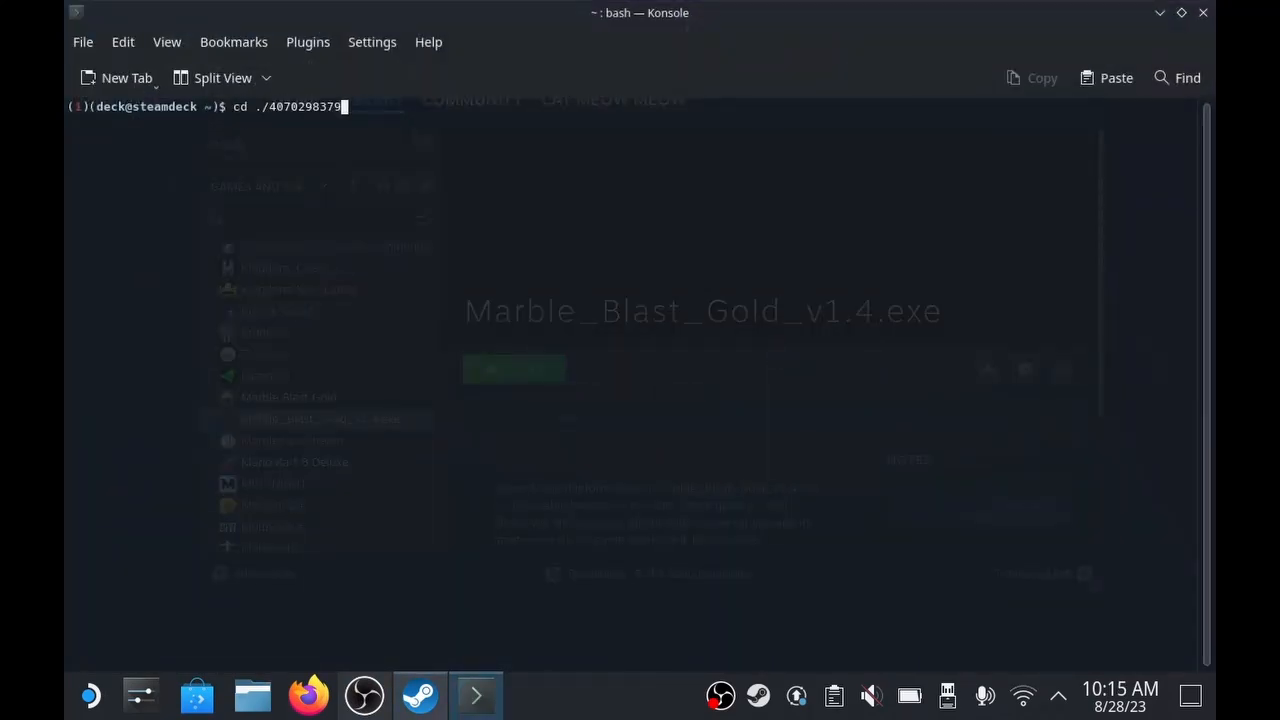
{"action": "type", "text": ".local/share/Steam/steamapps/compatdata"}
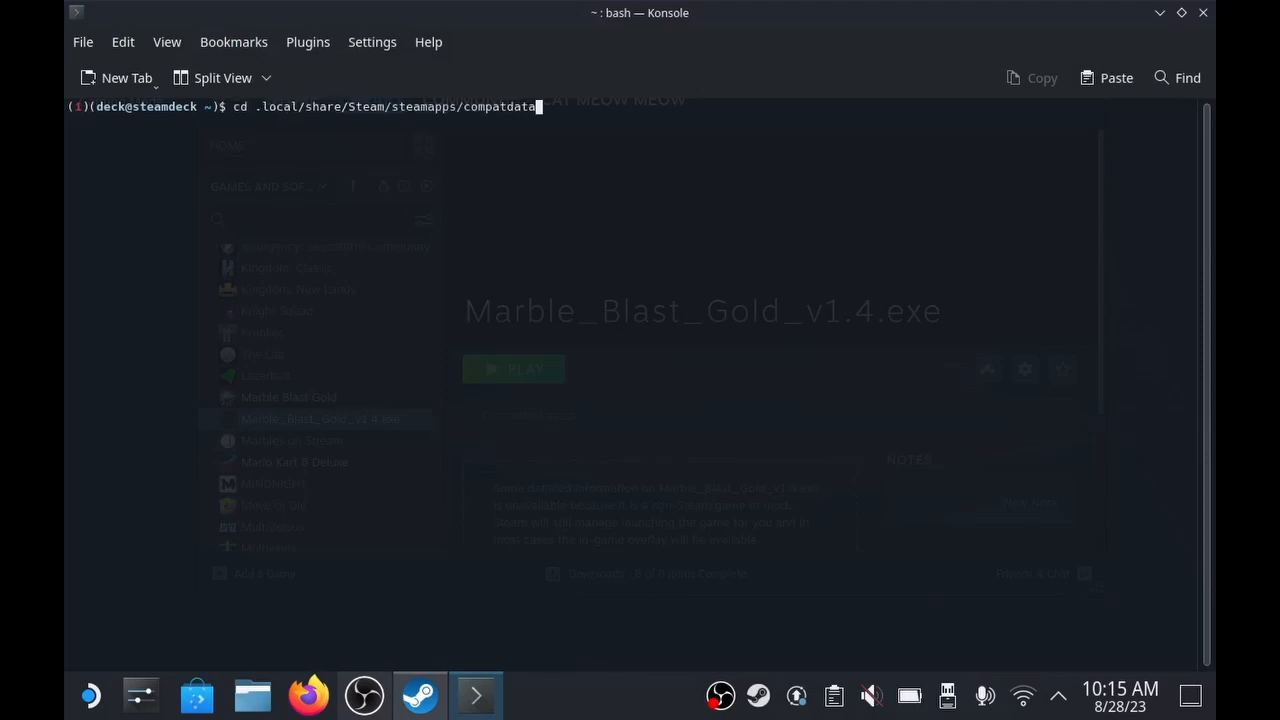
{"action": "key", "text": "Return"}
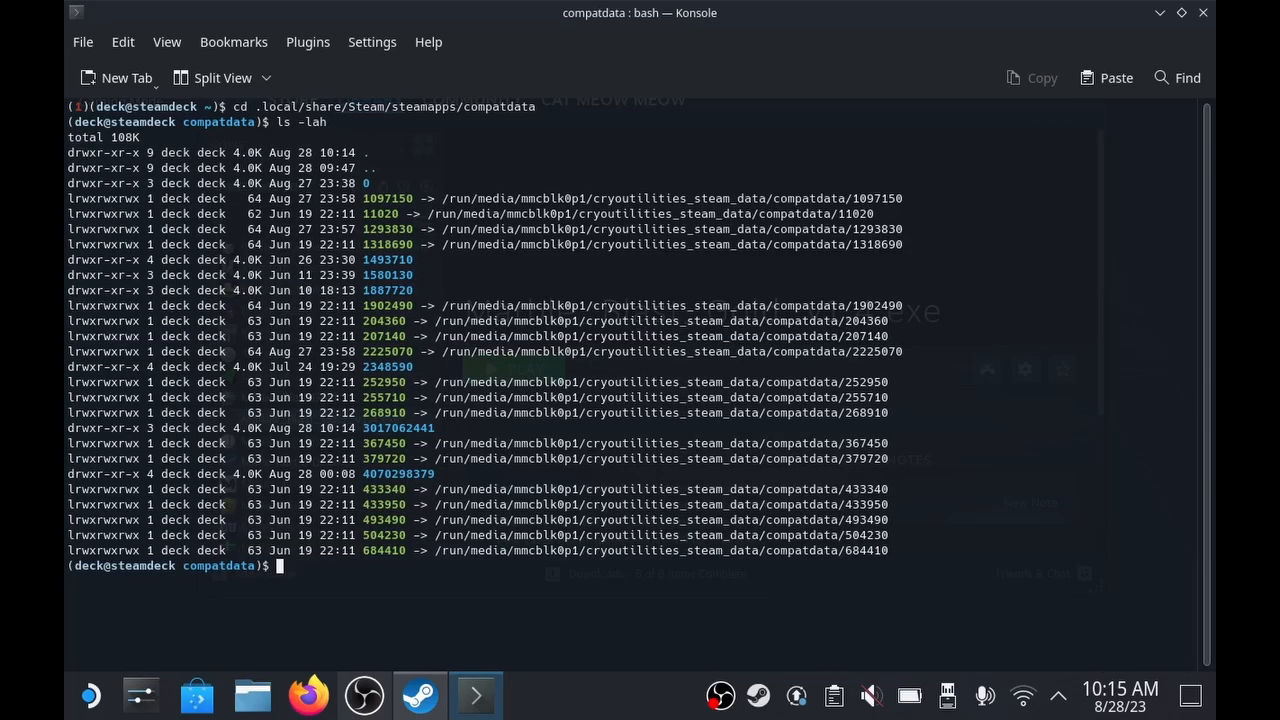
{"action": "mouse_move", "coordinate": [530, 404]}
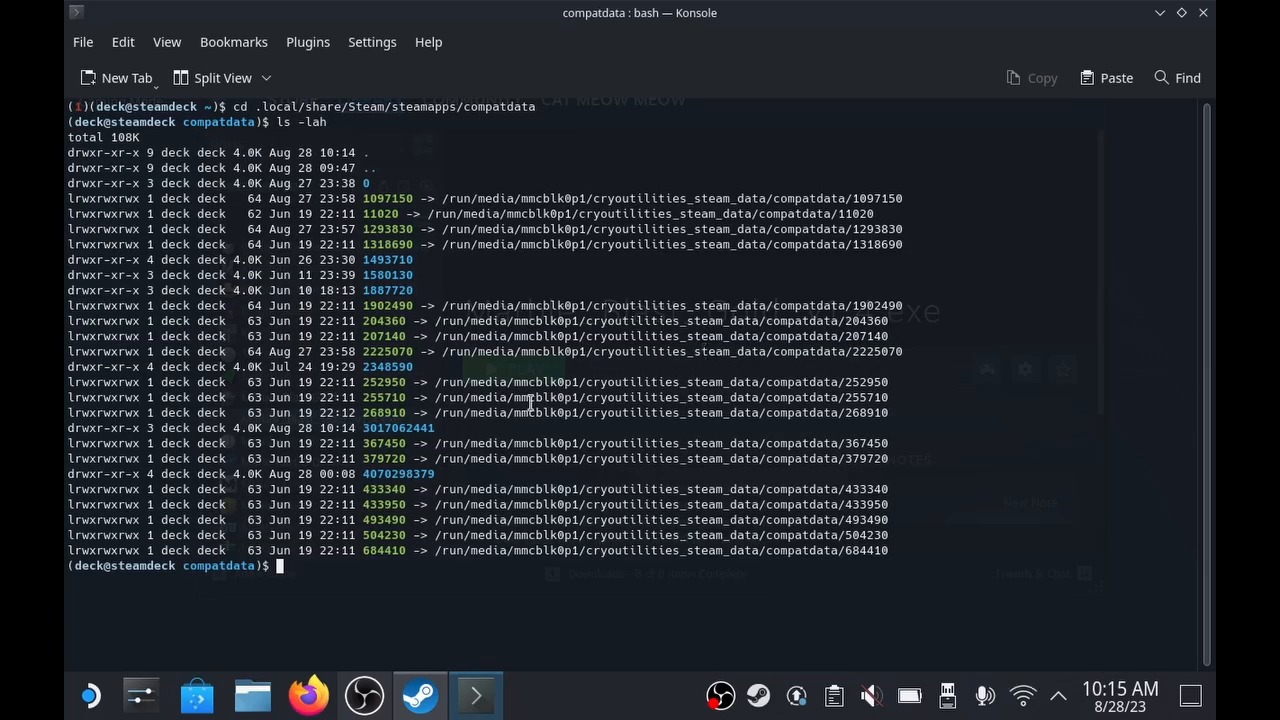
{"action": "mouse_move", "coordinate": [424, 424]}
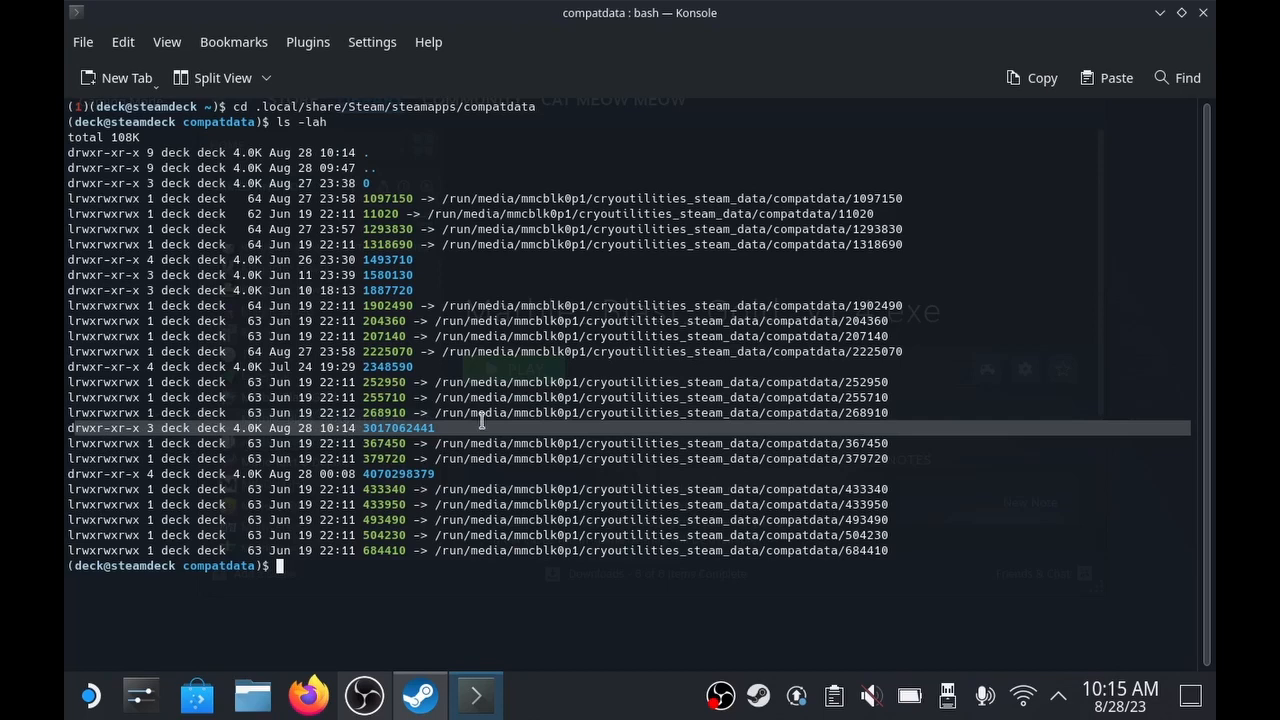
{"action": "type", "text": "cd"}
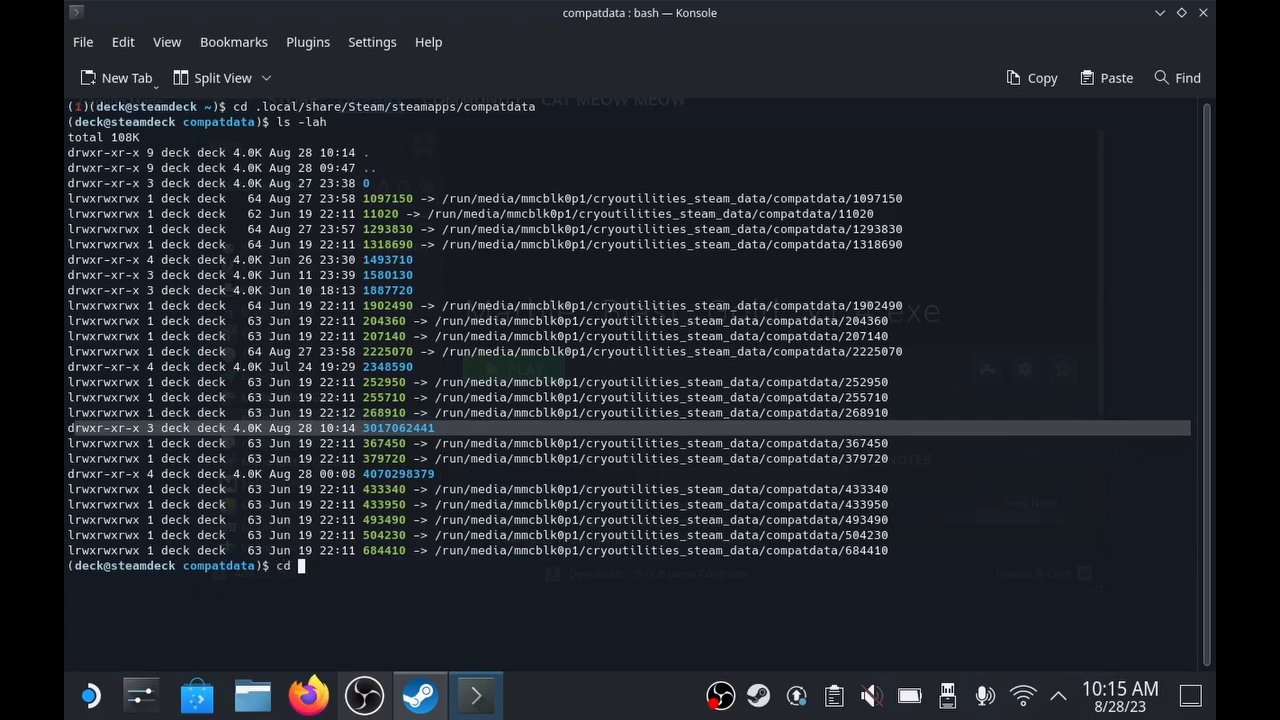
{"action": "type", "text": "./"}
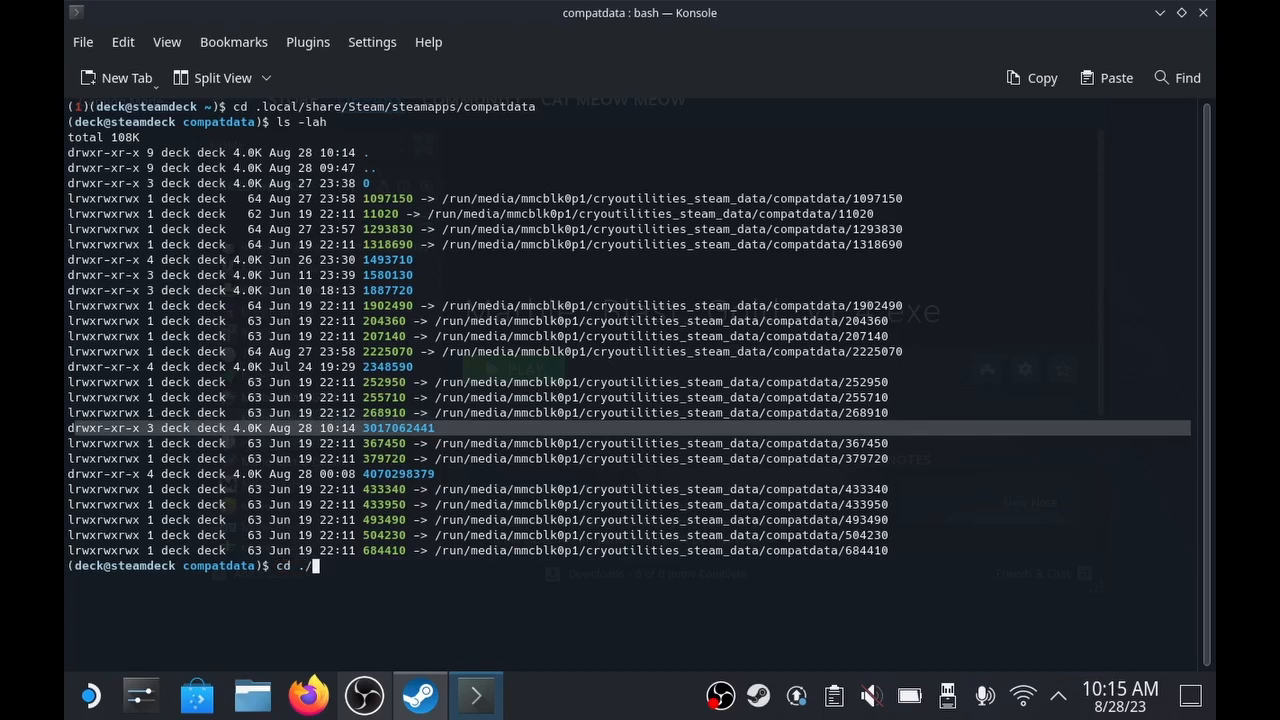
{"action": "type", "text": "3017062441/"}
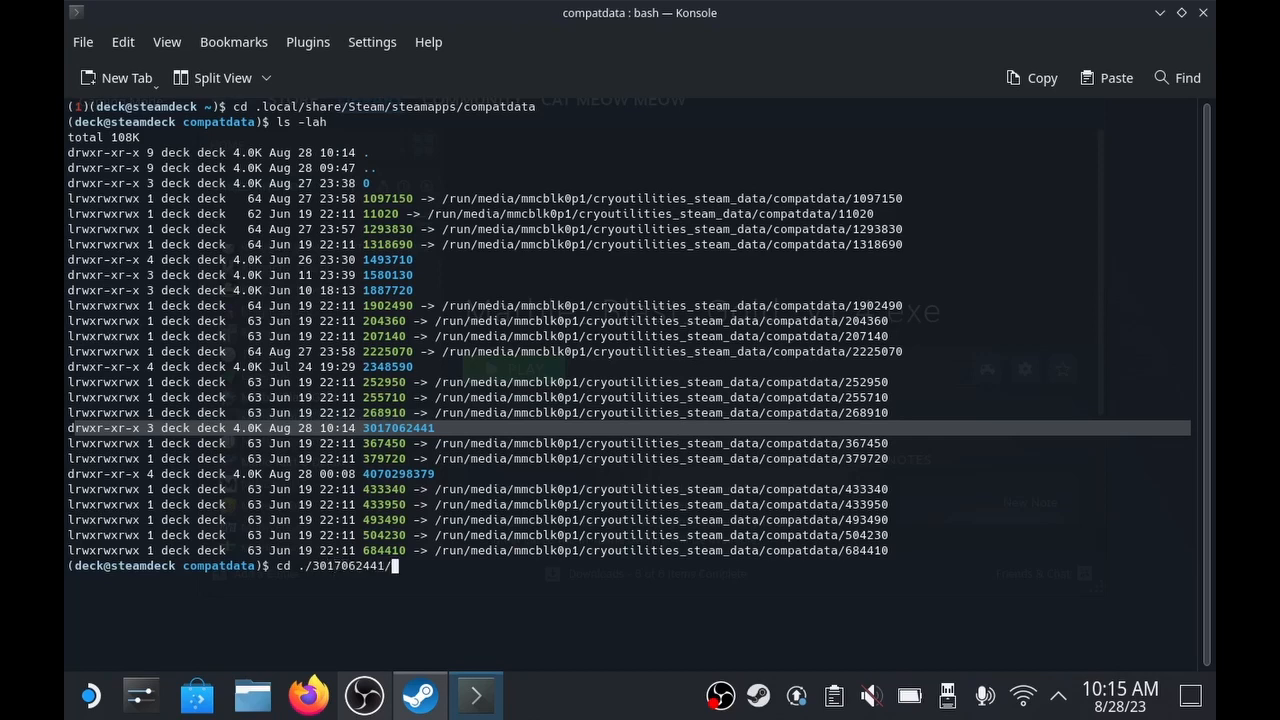
{"action": "key", "text": "Return"}
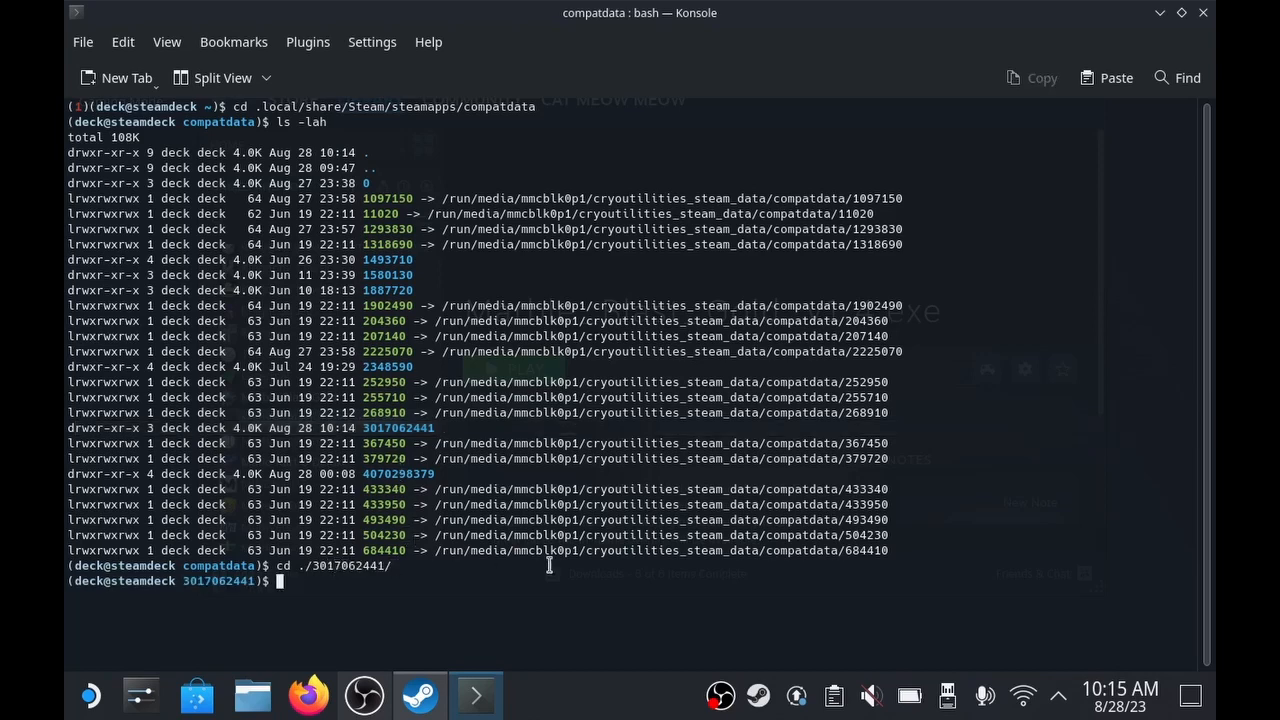
{"action": "type", "text": "pwd"}
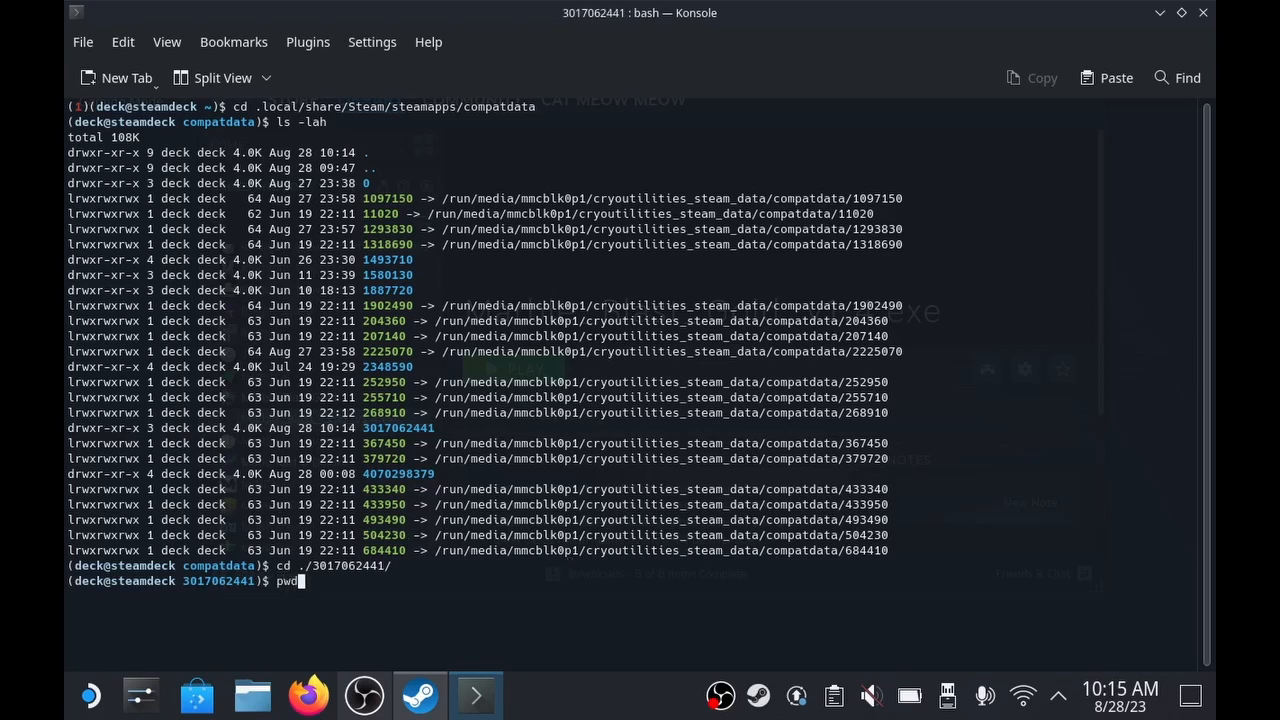
{"action": "key", "text": "Return"}
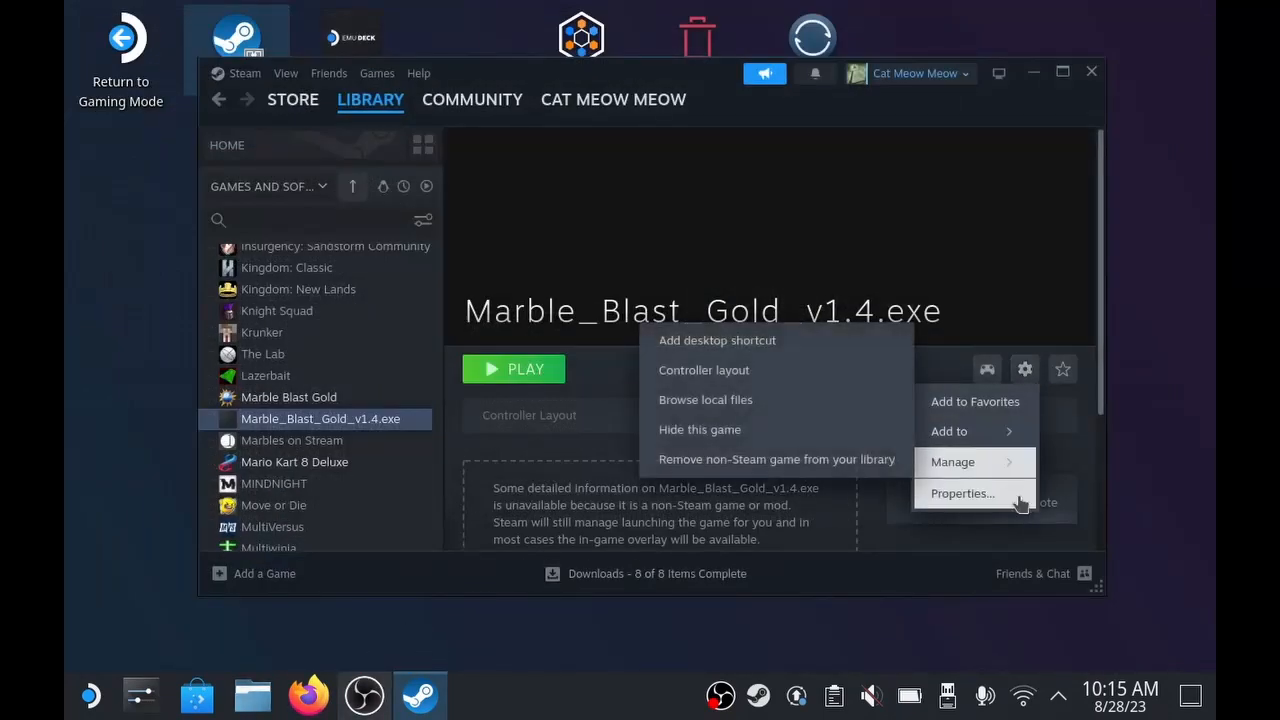
Set the shortcut Target to marbleblast.exe under pfx/drive_c/Program Files (x86)/Marble Blast Gold.
{"action": "left_click", "coordinate": [962, 492]}
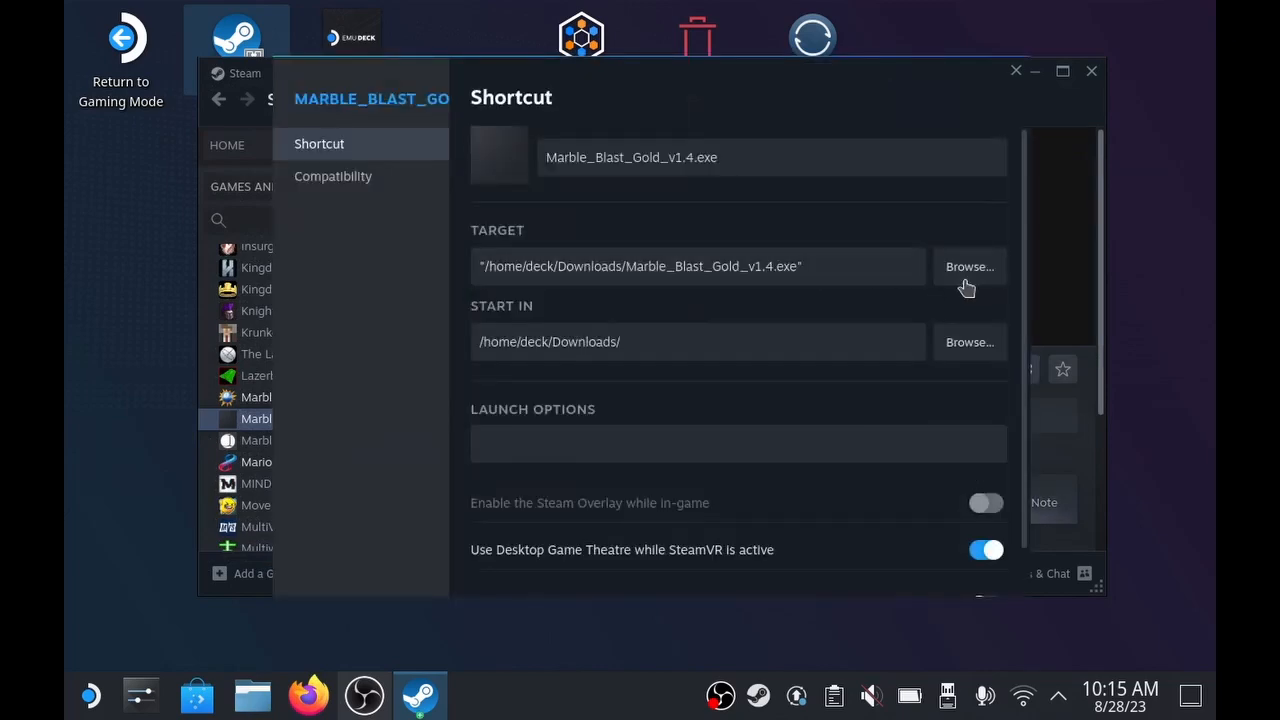
{"action": "left_click", "coordinate": [968, 266]}
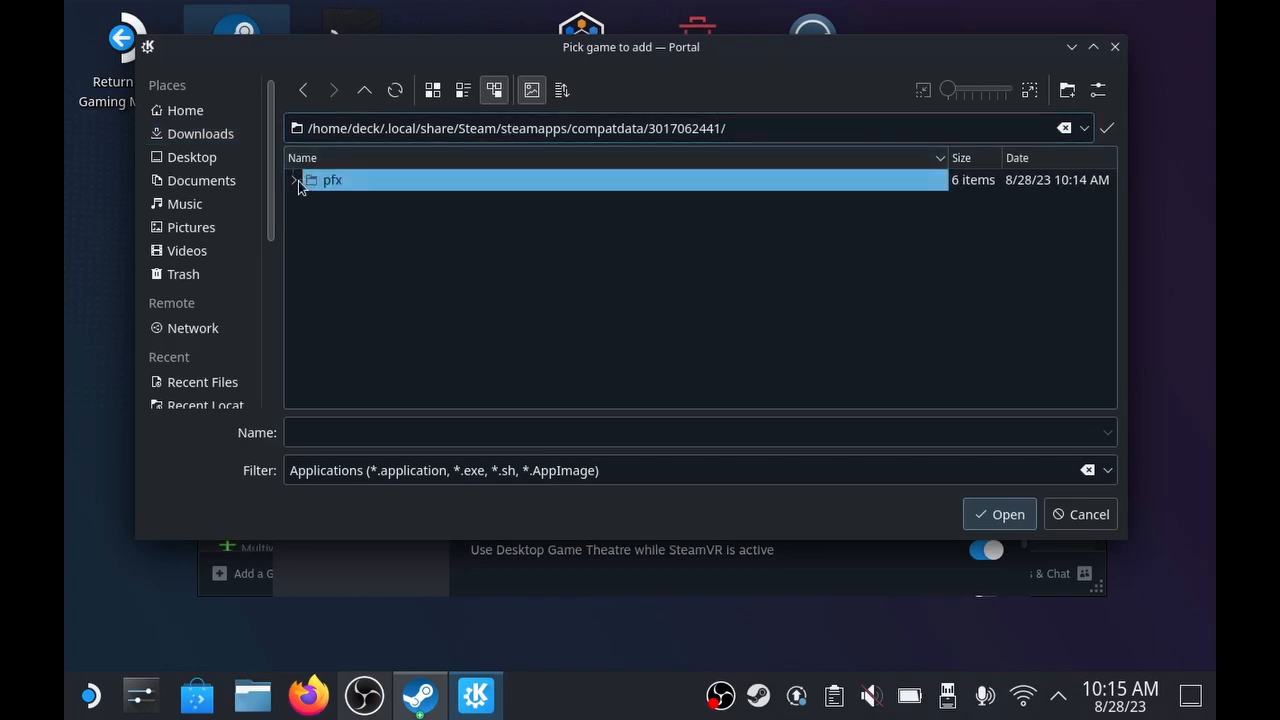
{"action": "left_click", "coordinate": [296, 180]}
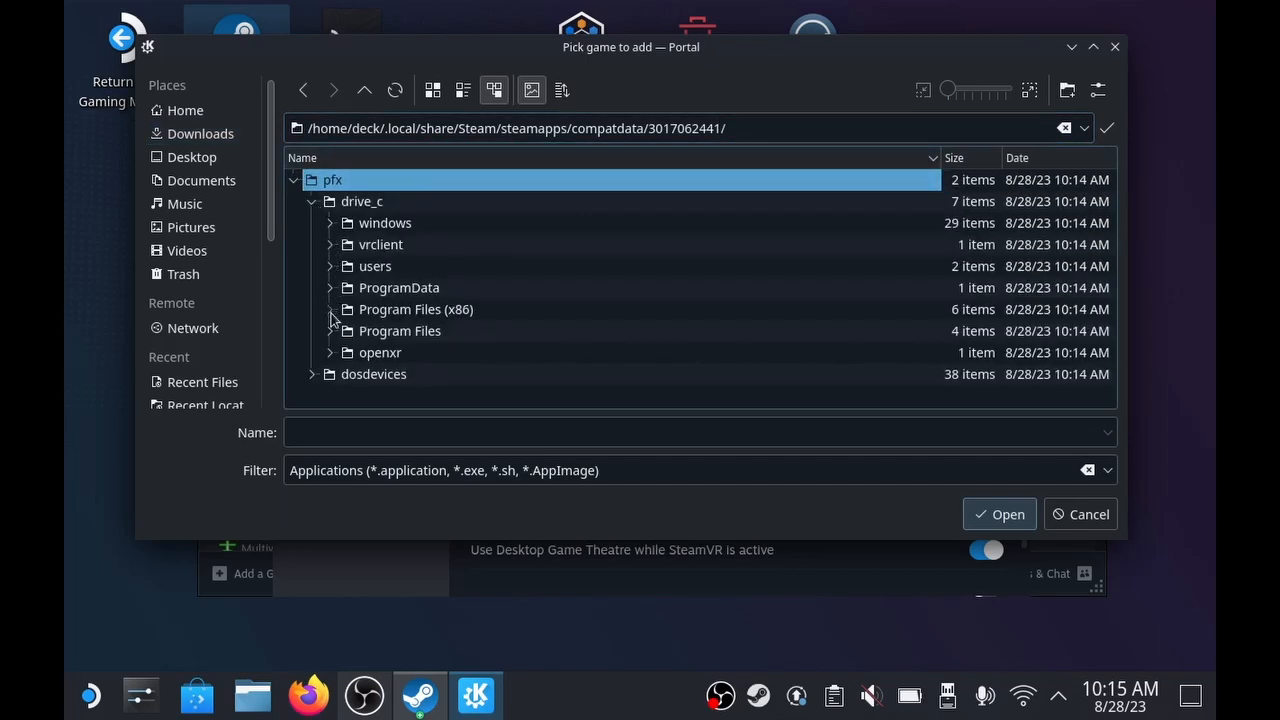
{"action": "left_click", "coordinate": [330, 308]}
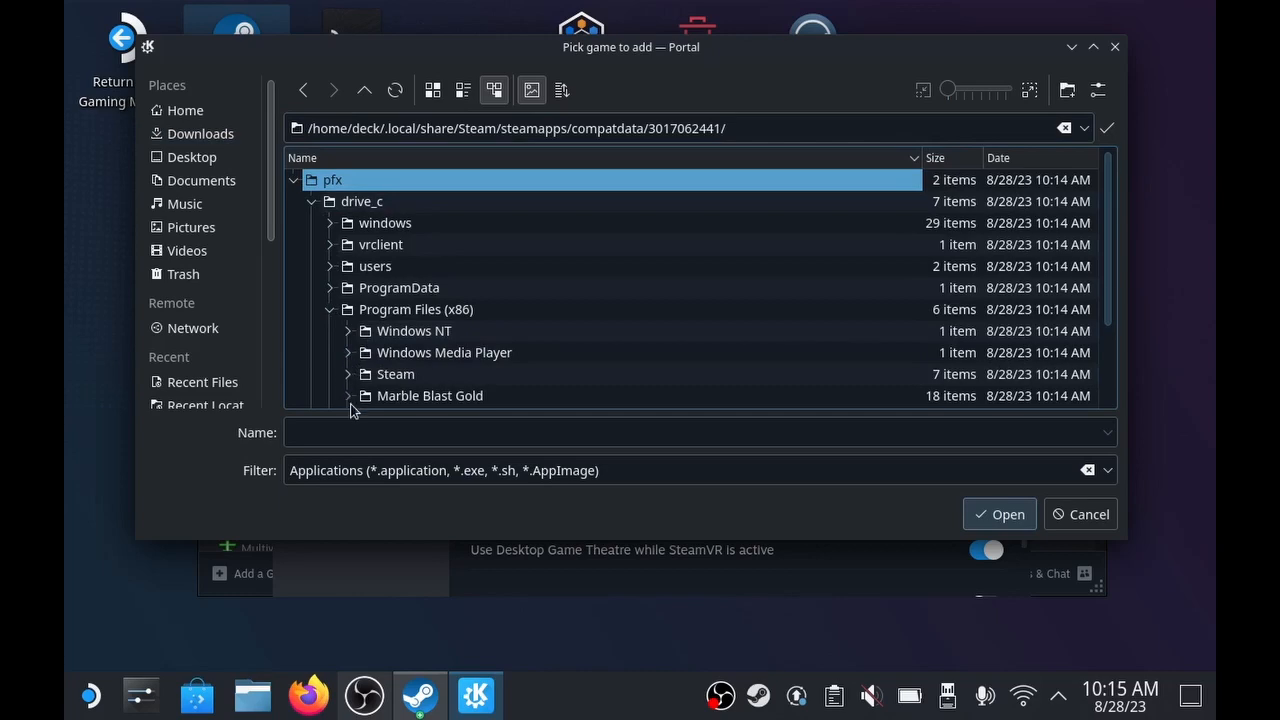
{"action": "double_click", "coordinate": [428, 396]}
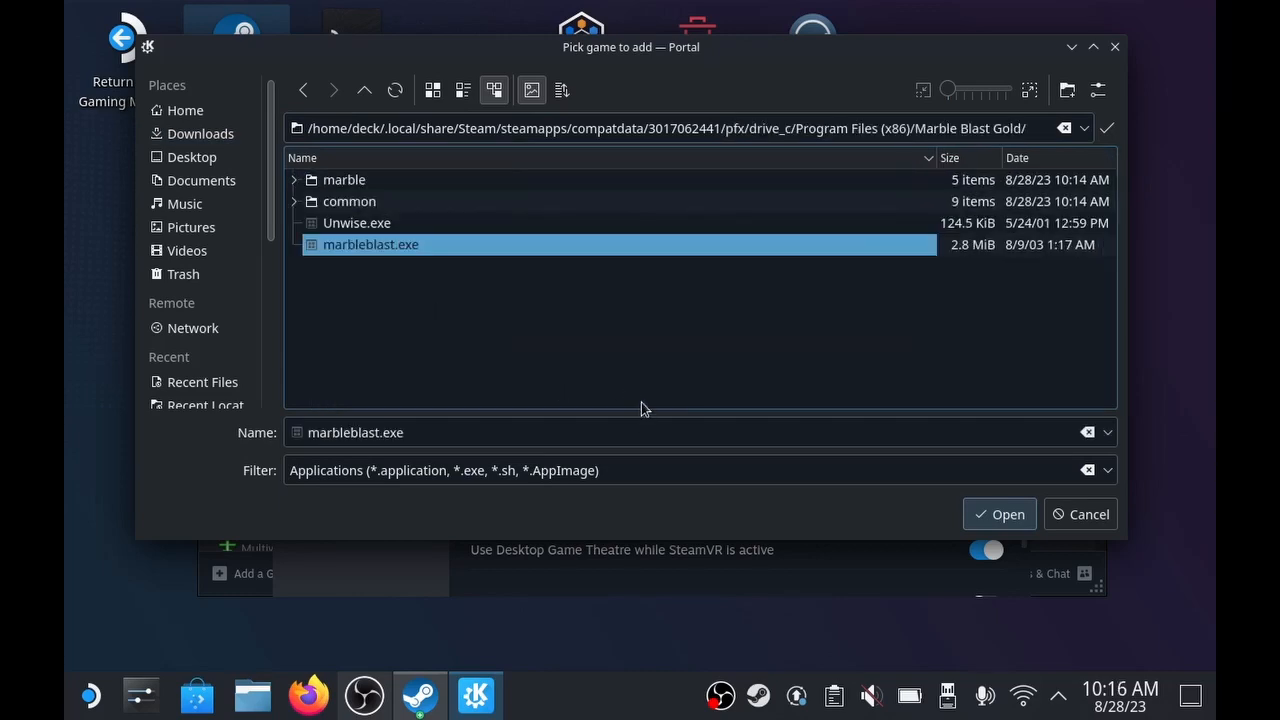
{"action": "left_click", "coordinate": [1000, 512]}
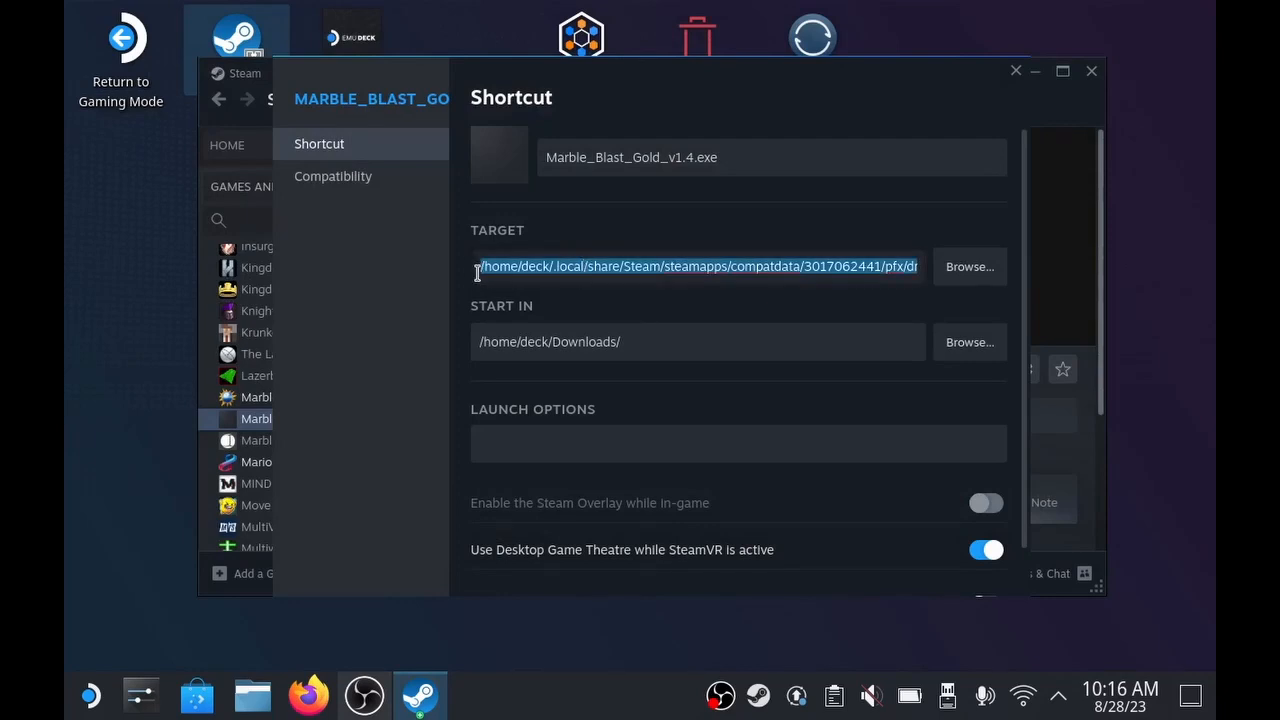
{"action": "left_click", "coordinate": [498, 266]}
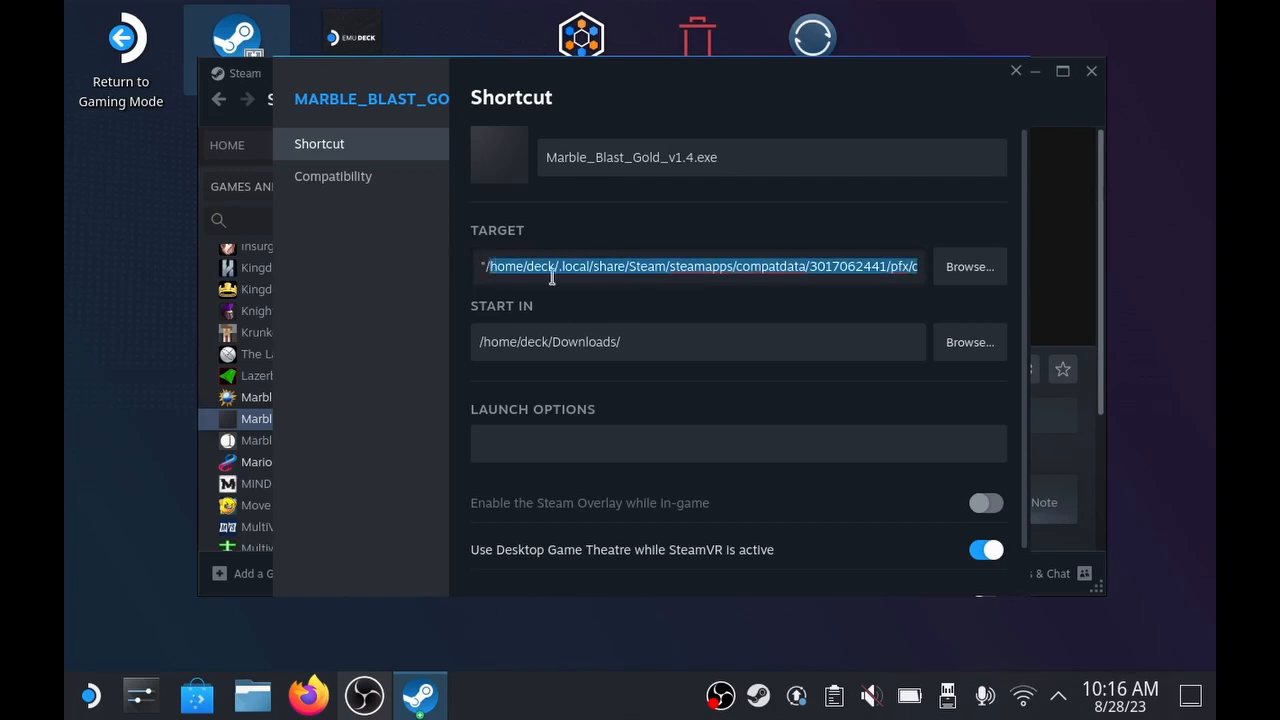
{"action": "left_click", "coordinate": [600, 340]}
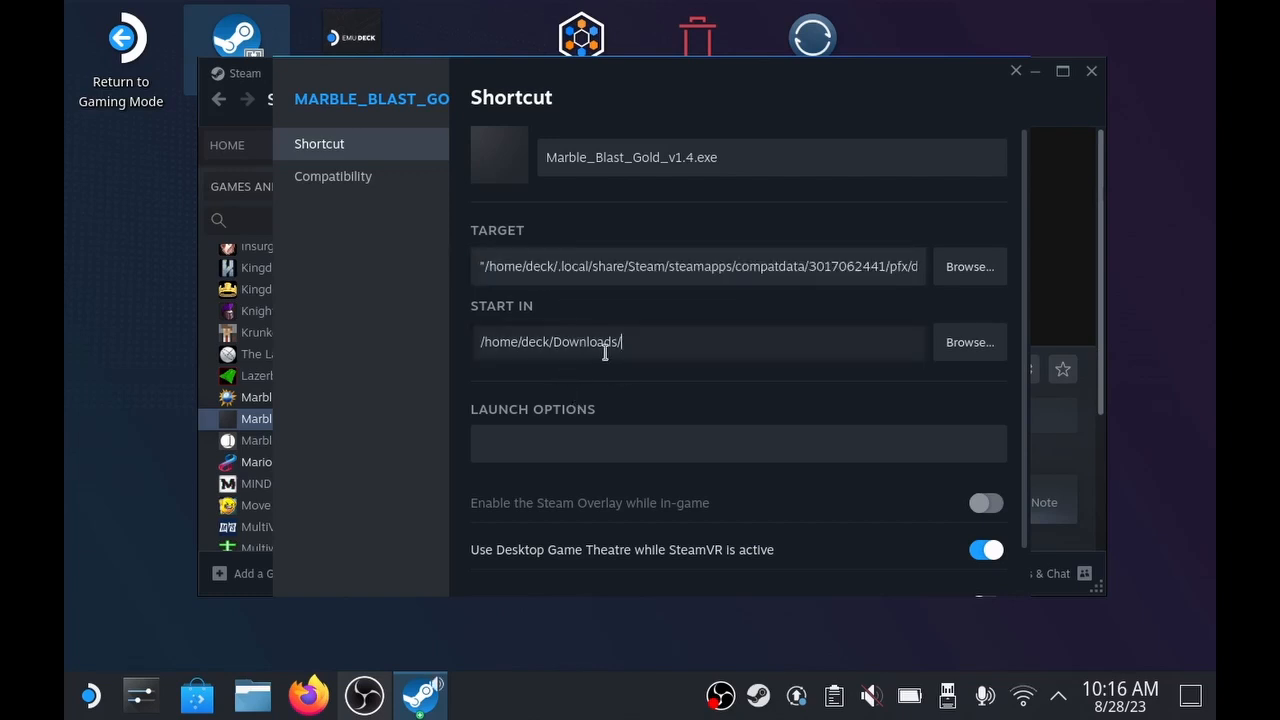
{"action": "type", "text": "/home/deck/.local/share/Steam/steamapps/compatdata/3017062441/pfx/drive_c/Program Files (x86)/Marble Blast Gold/"}
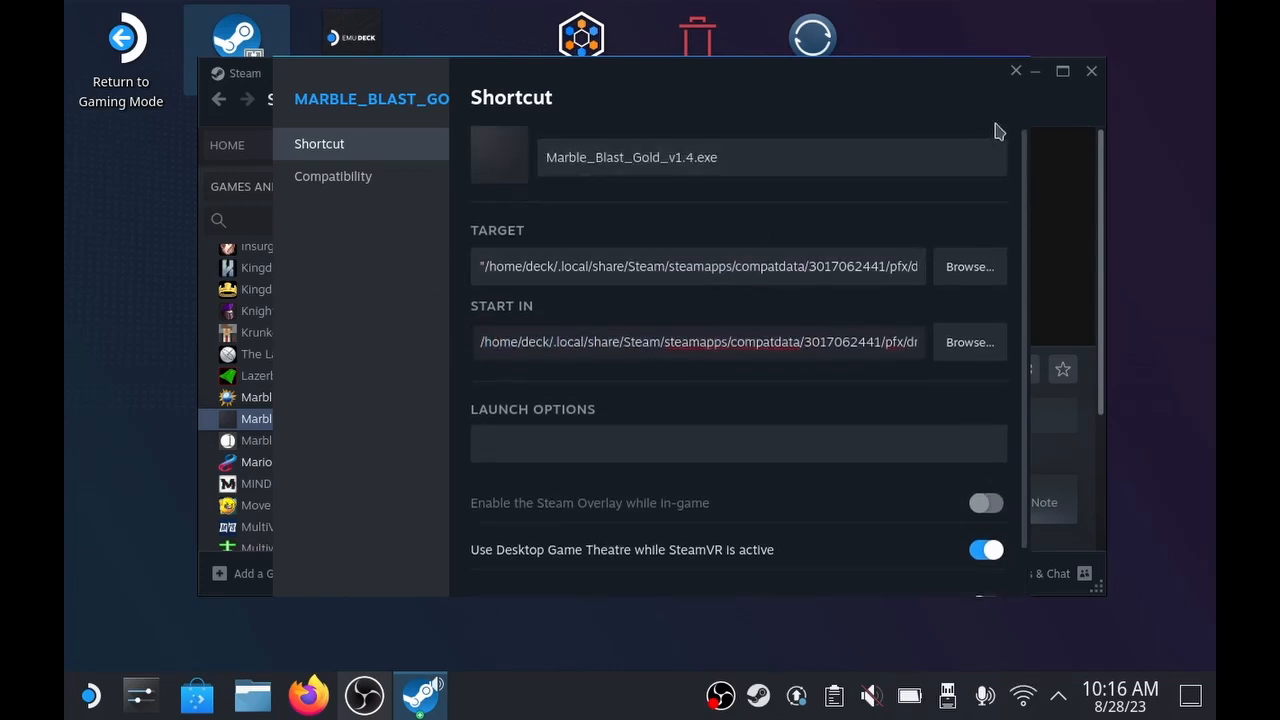
{"action": "mouse_move", "coordinate": [1016, 72]}
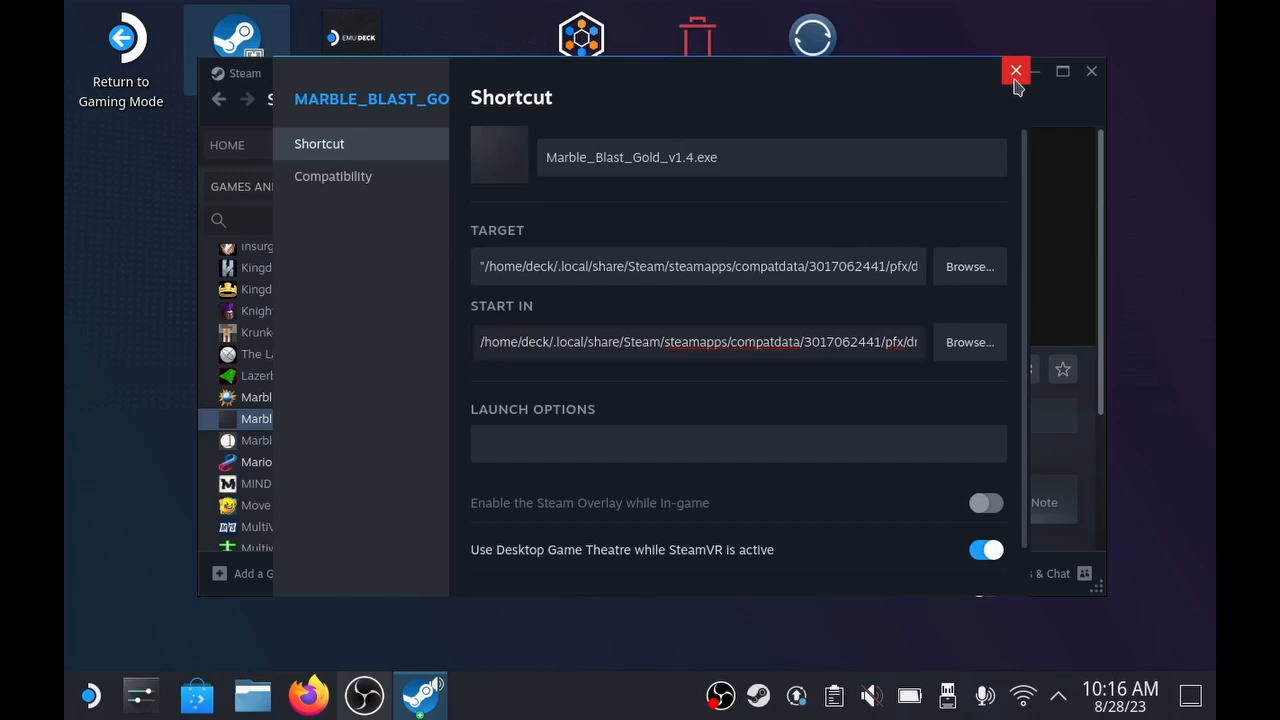
Close Properties and launch Marble_Blast_Gold_v1.4.exe, which runs briefly then stops.
{"action": "left_click", "coordinate": [1016, 72]}
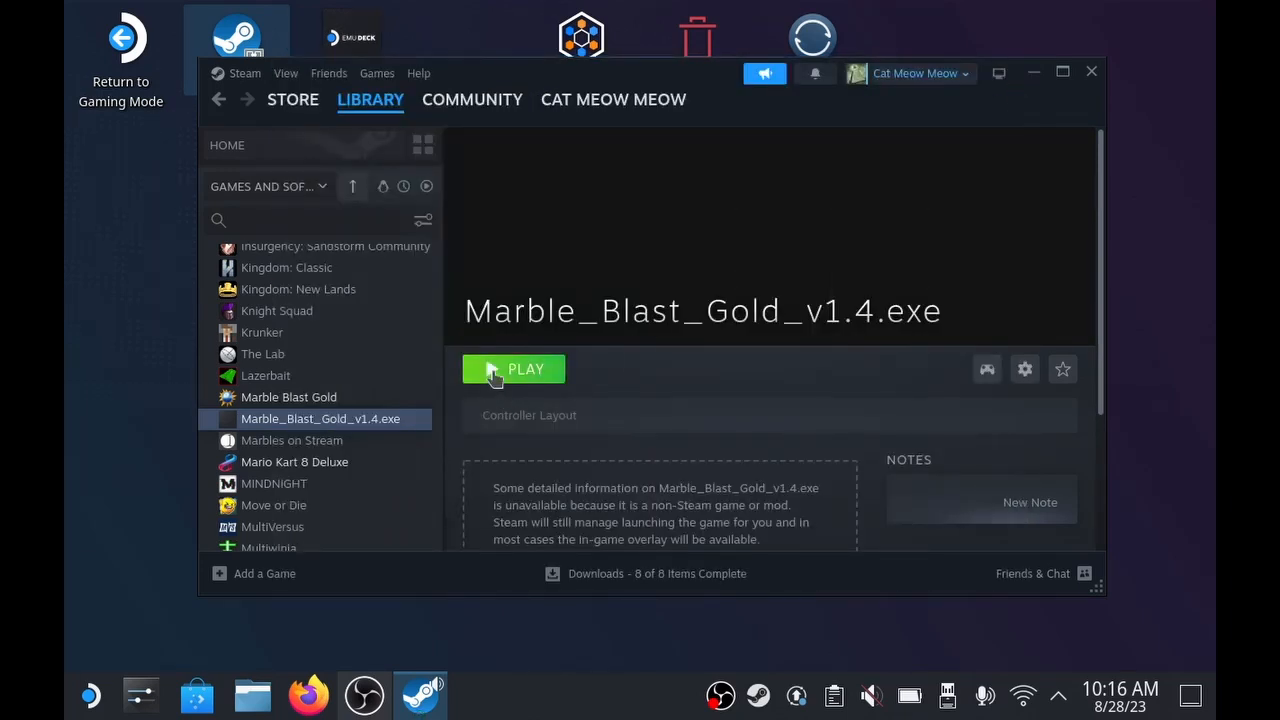
{"action": "left_click", "coordinate": [512, 368]}
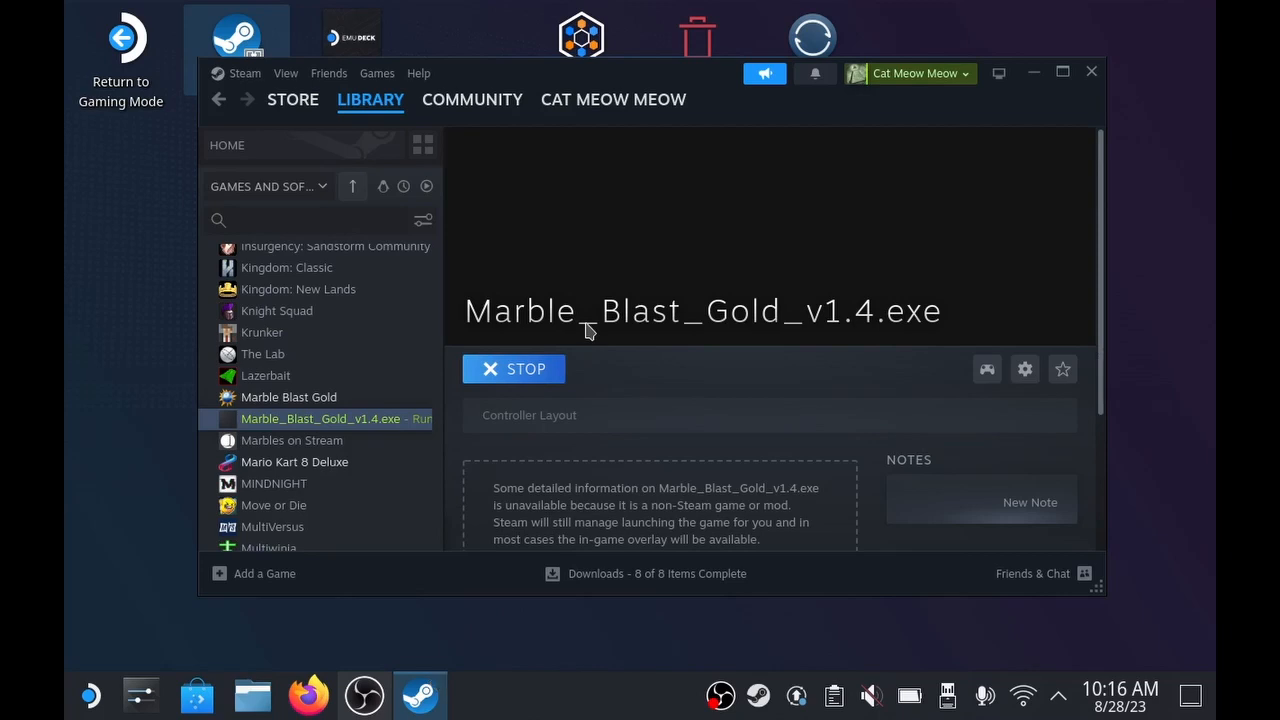
{"action": "left_click", "coordinate": [512, 368]}
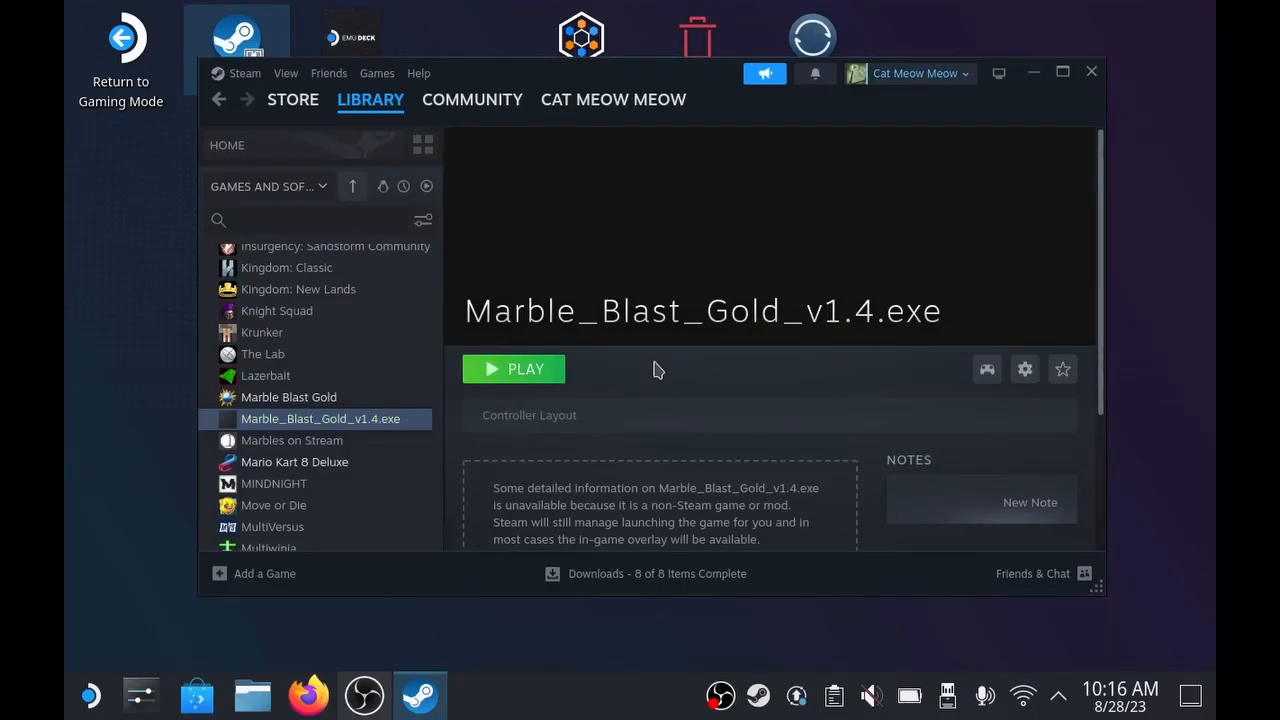
Enter -windowed as the shortcut's Launch Options via gear > Properties.
{"action": "left_click", "coordinate": [1024, 368]}
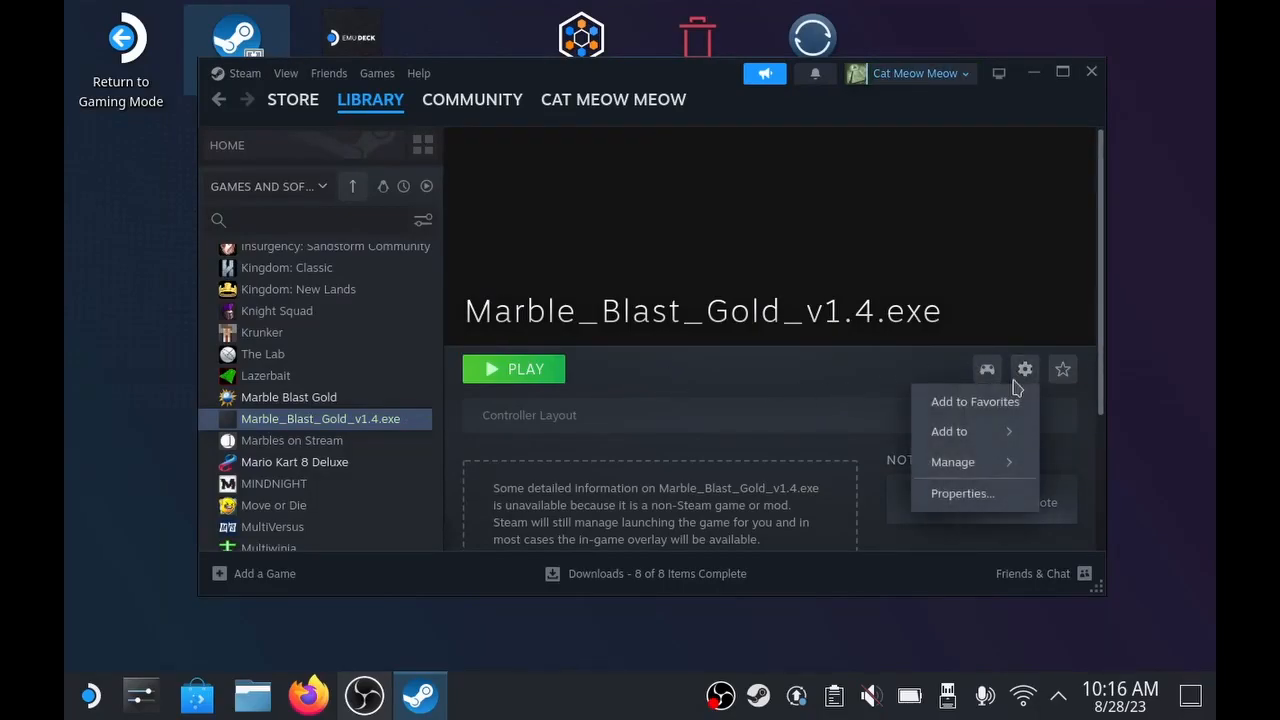
{"action": "left_click", "coordinate": [960, 492]}
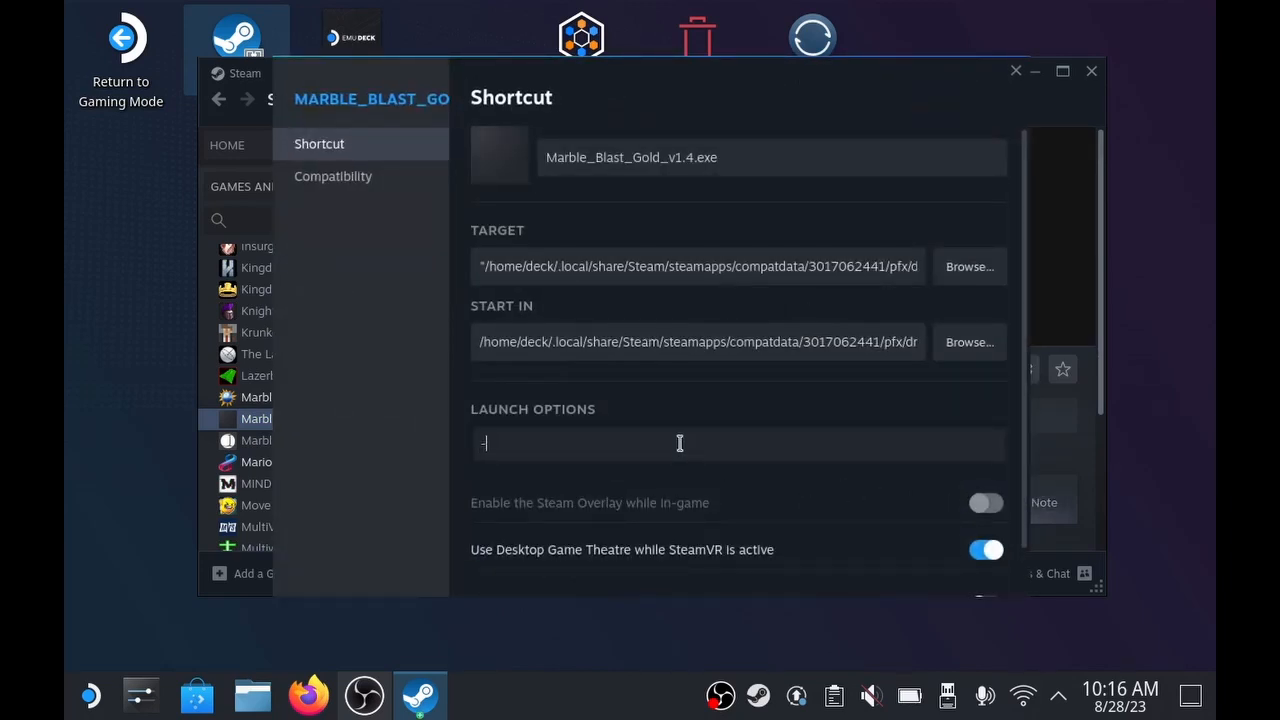
{"action": "type", "text": "-windowed"}
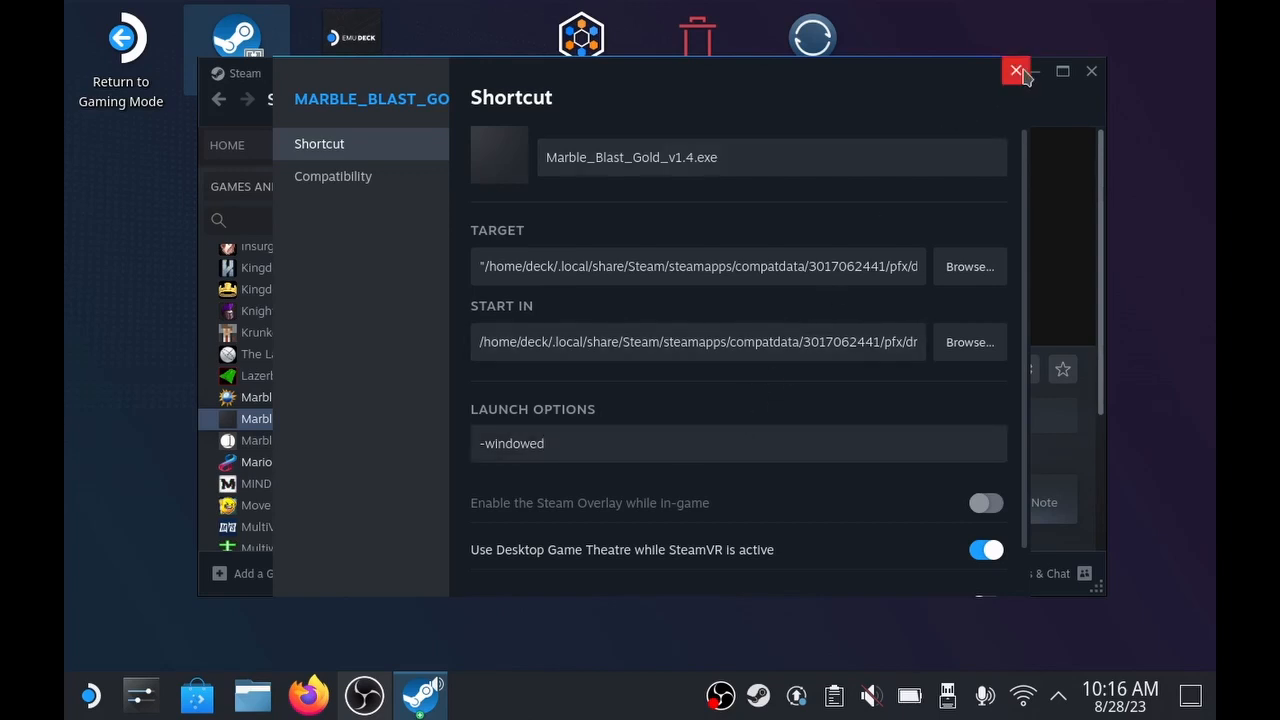
Close Properties and launch the shortcut with -windowed; it now shows Running.
{"action": "left_click", "coordinate": [1016, 72]}
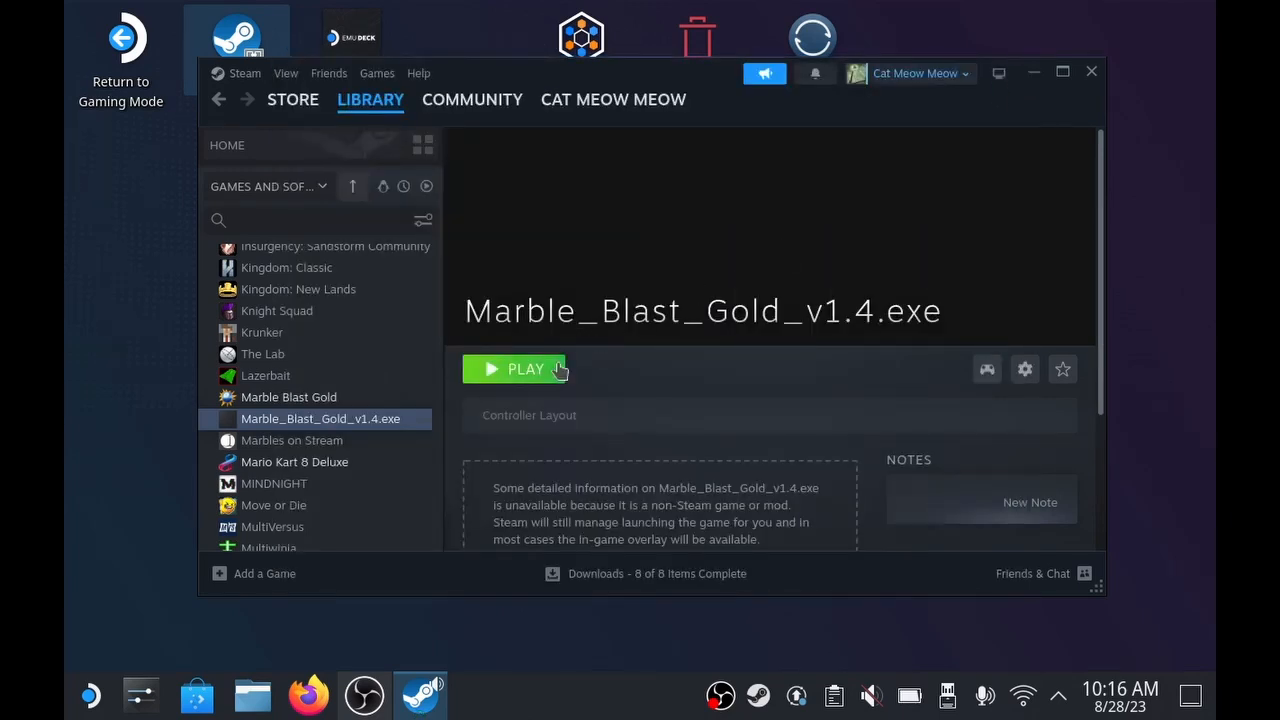
{"action": "left_click", "coordinate": [524, 368]}
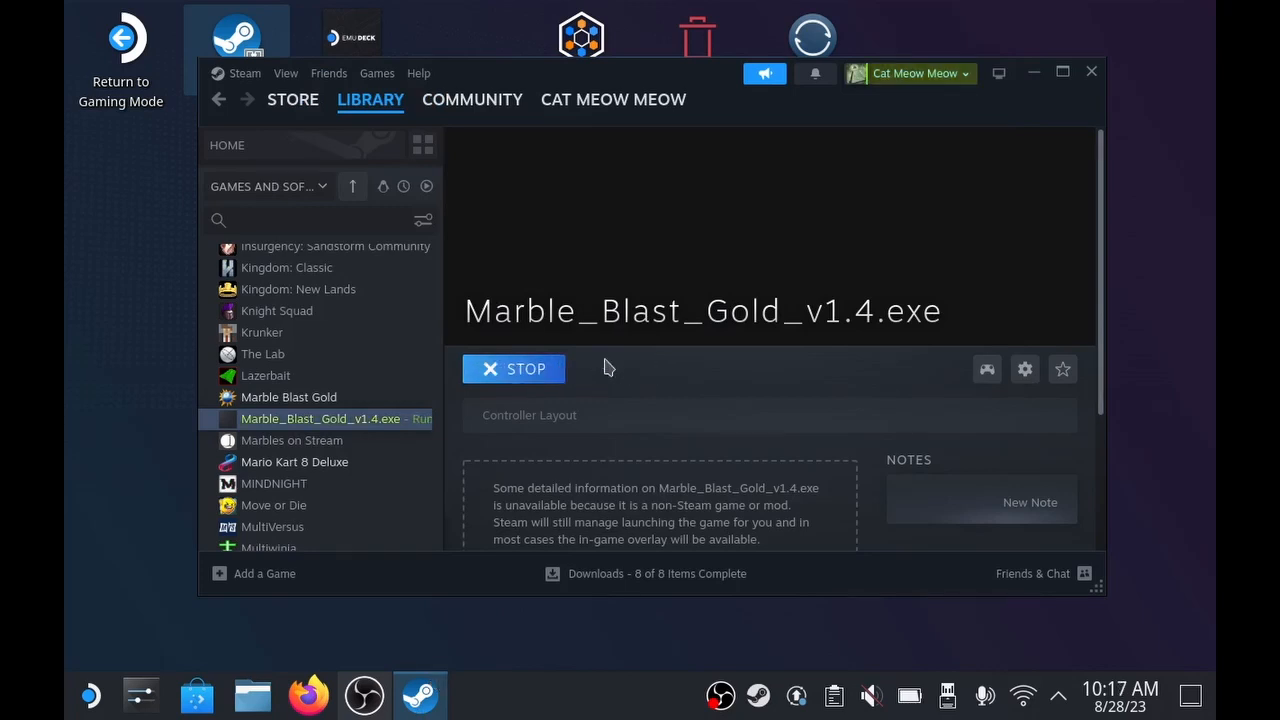
{"action": "mouse_move", "coordinate": [286, 72]}
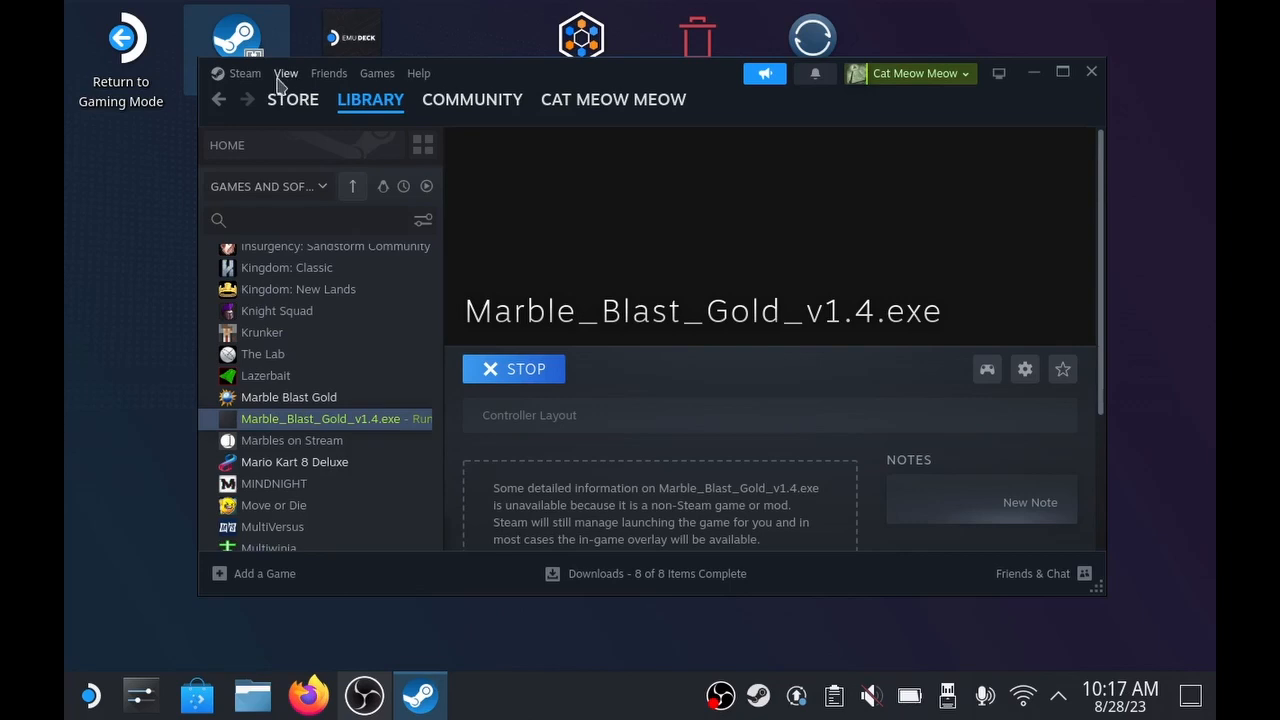